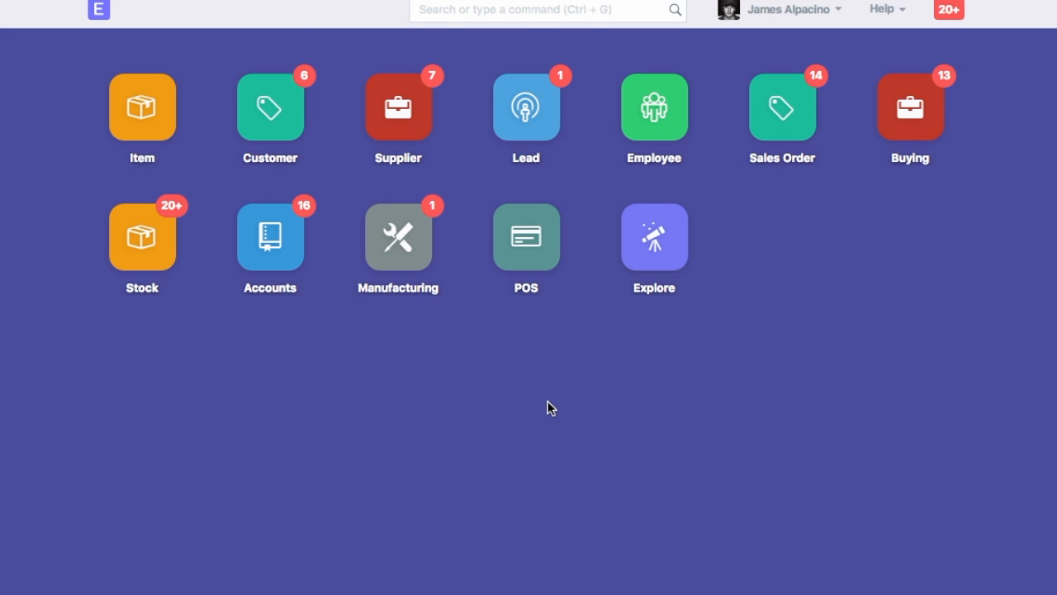
- Find and launch the Data Import Tool via the command search for 'data'
left_click(541, 10)
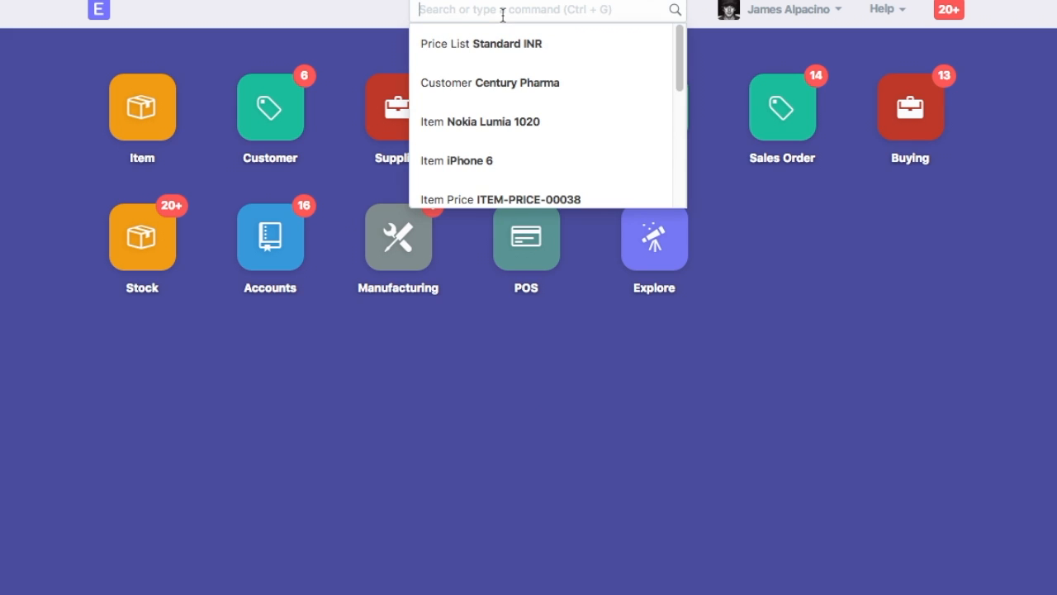
type("data")
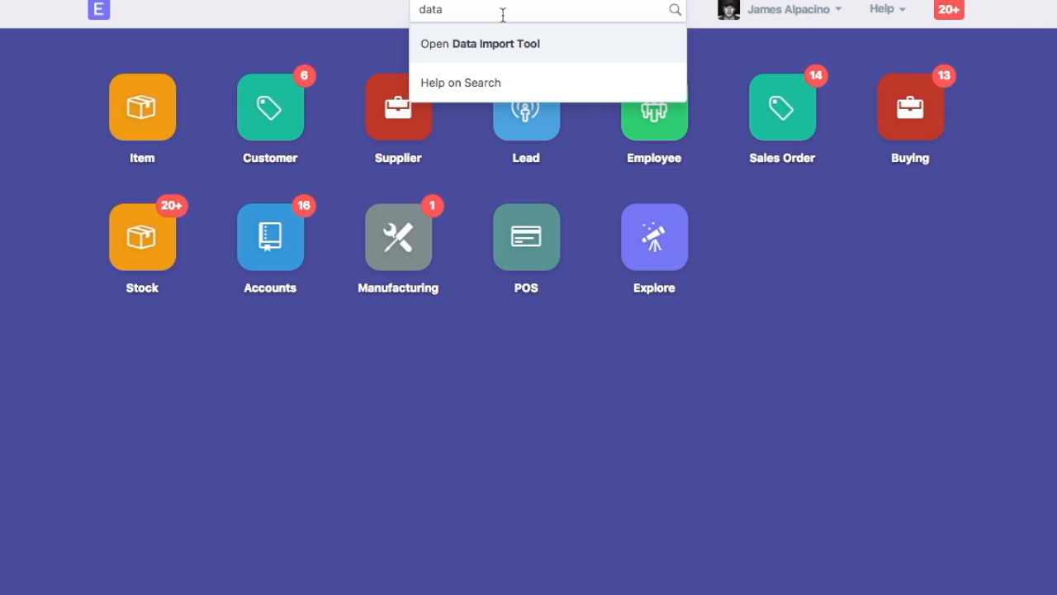
left_click(479, 43)
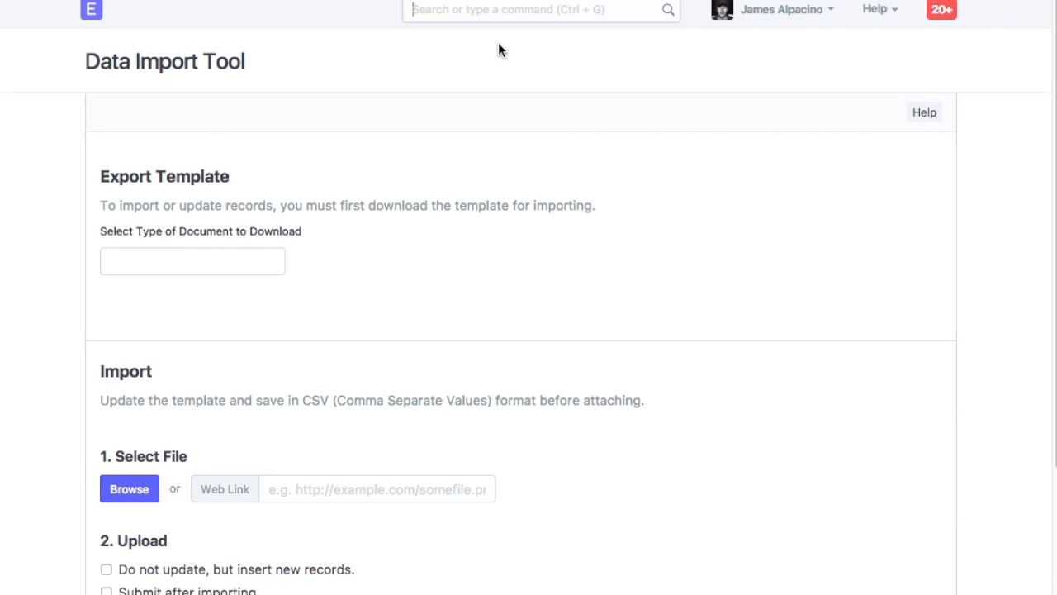
- Choose Customer as the template document type with only mandatory columns ticked
left_click(192, 261)
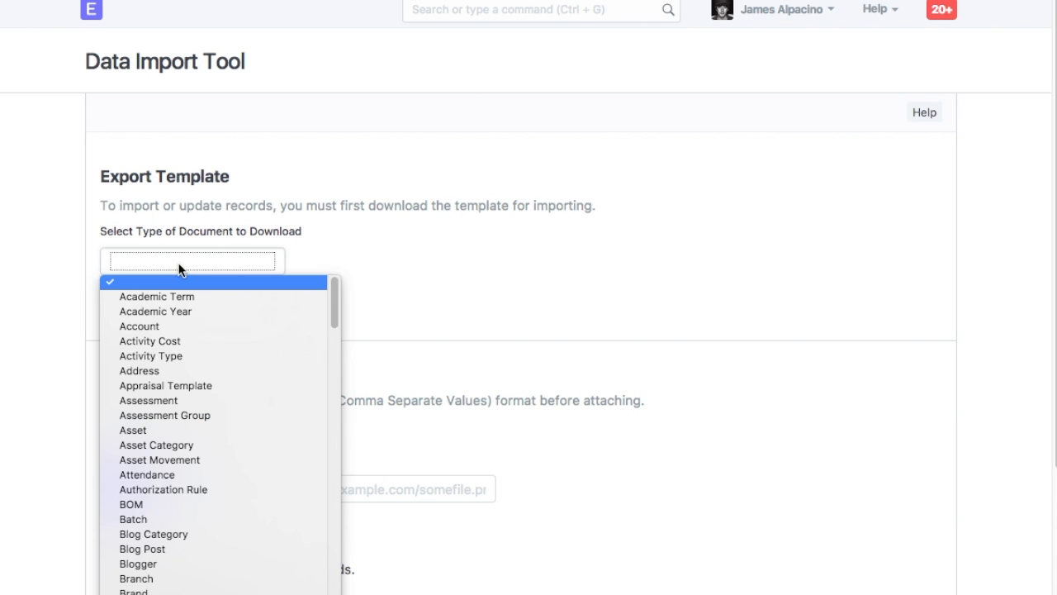
scroll("down", 3)
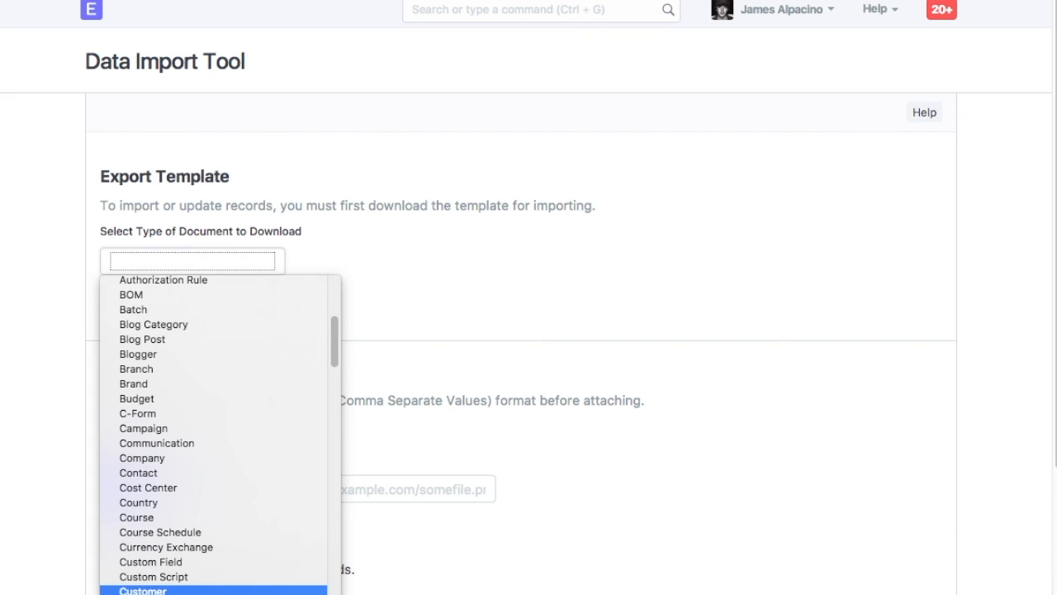
left_click(142, 589)
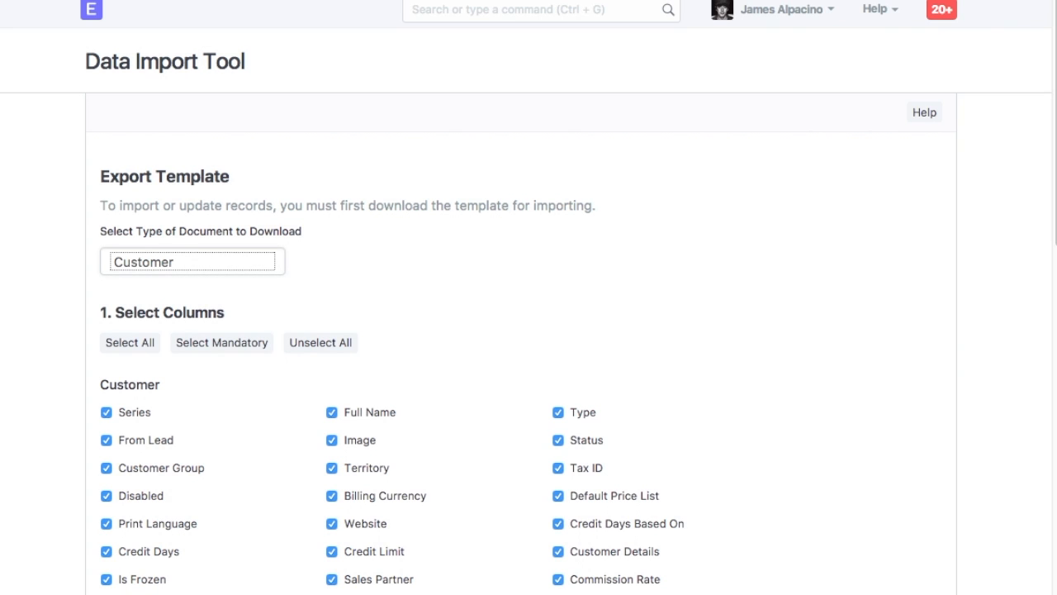
scroll("down", 3)
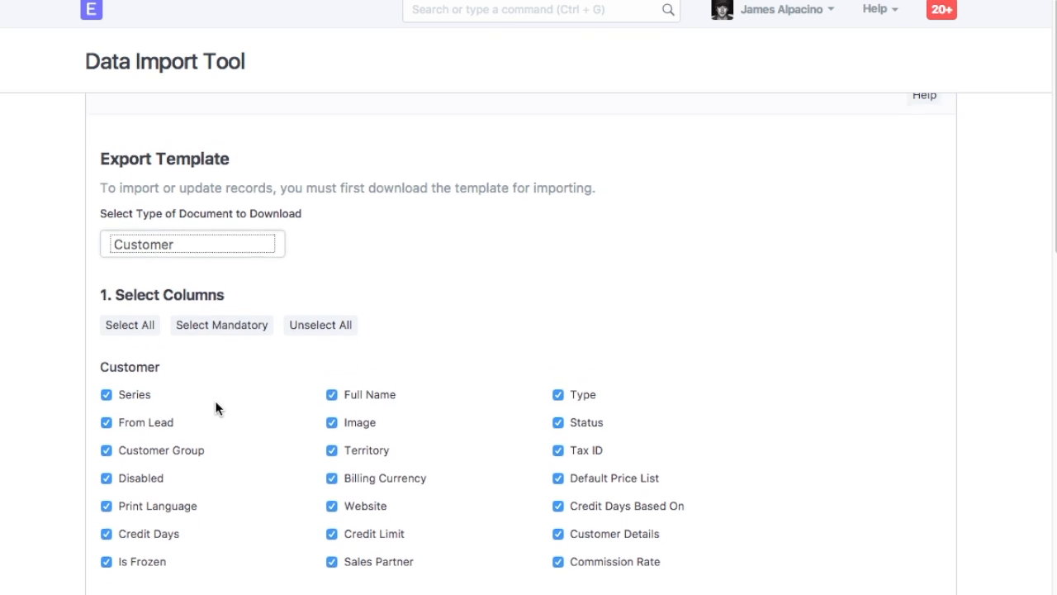
scroll("down", 3)
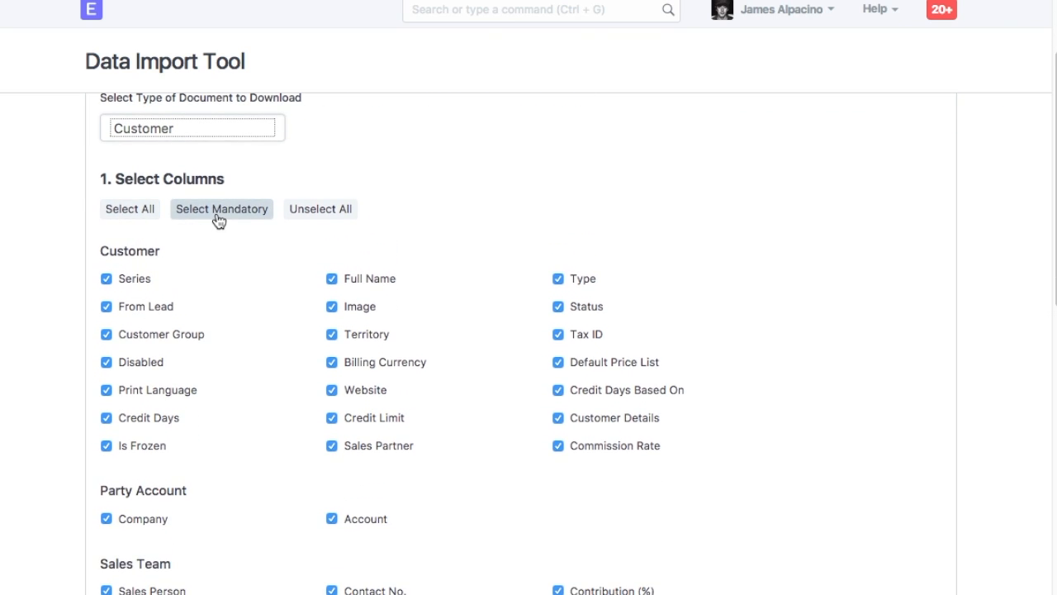
left_click(221, 208)
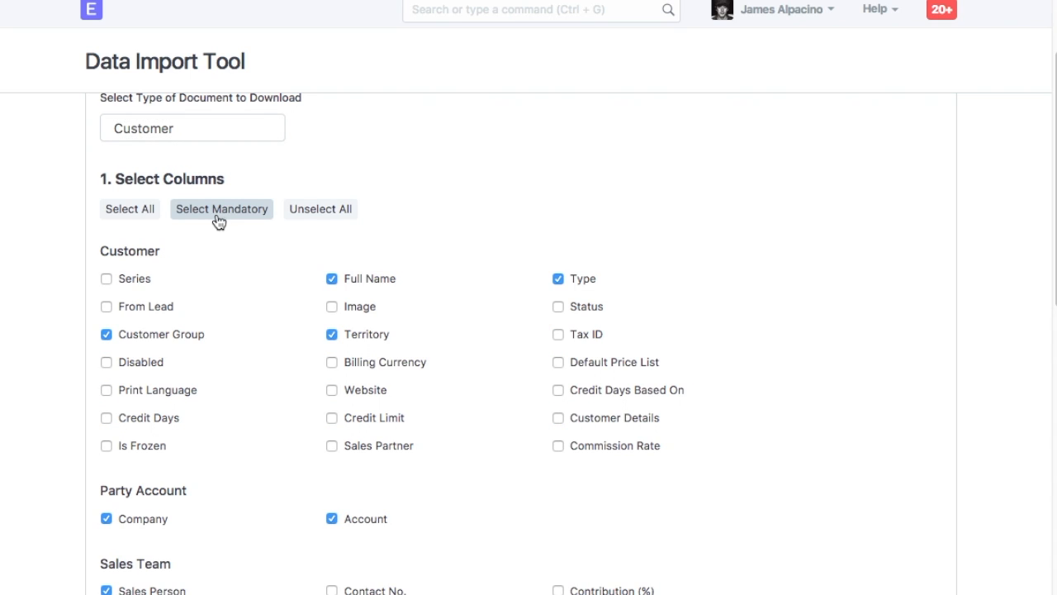
scroll("down", 3)
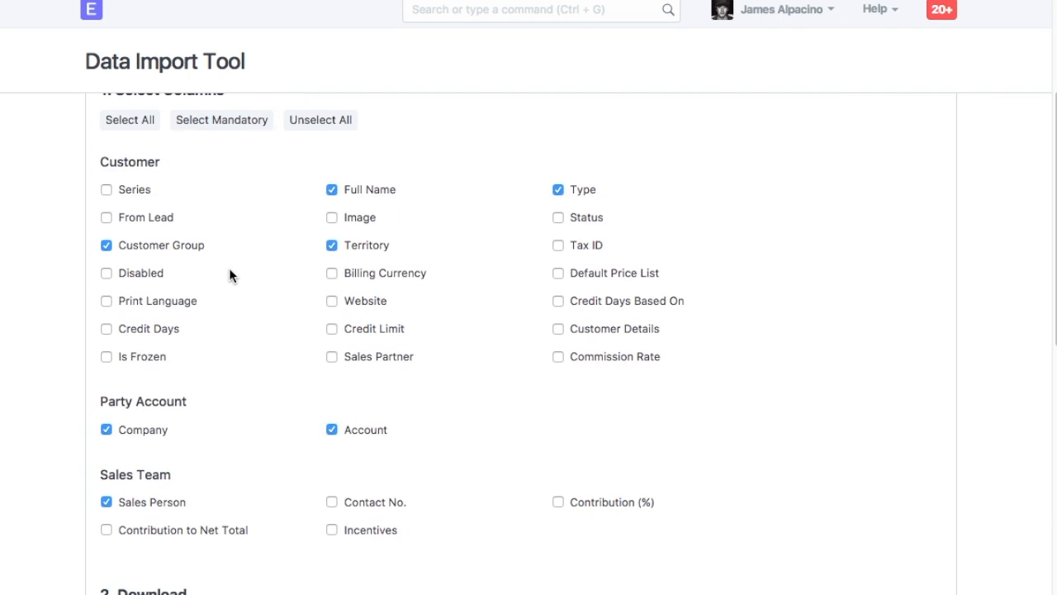
scroll("down", 3)
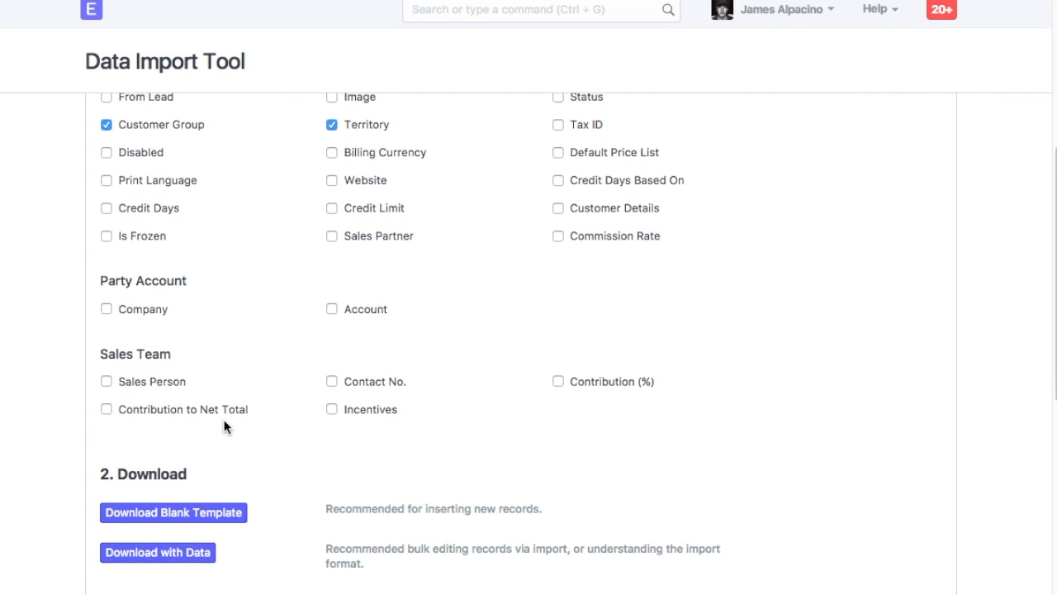
scroll("down", 3)
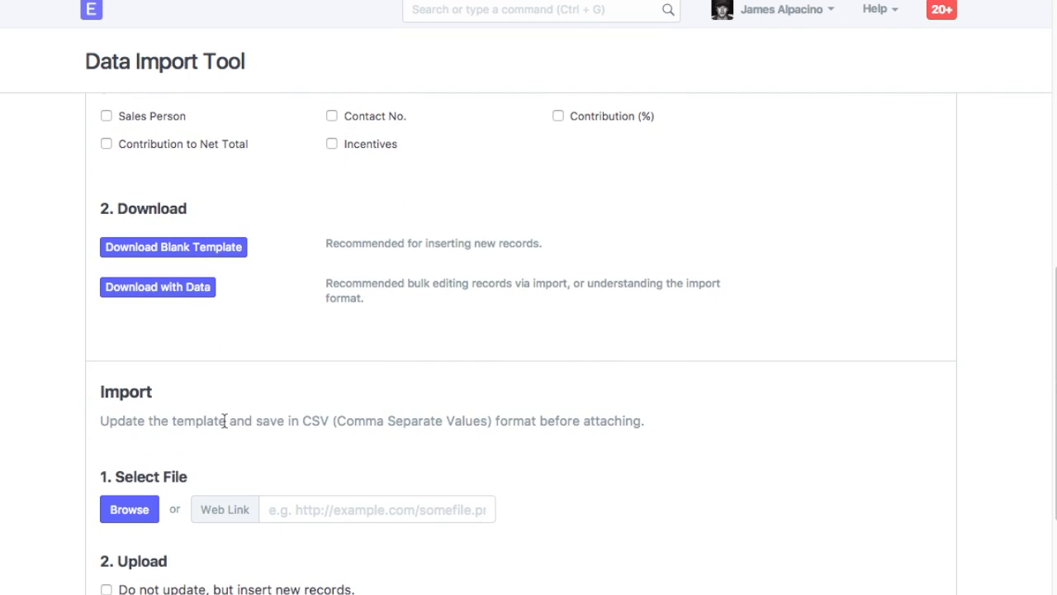
scroll("down", 3)
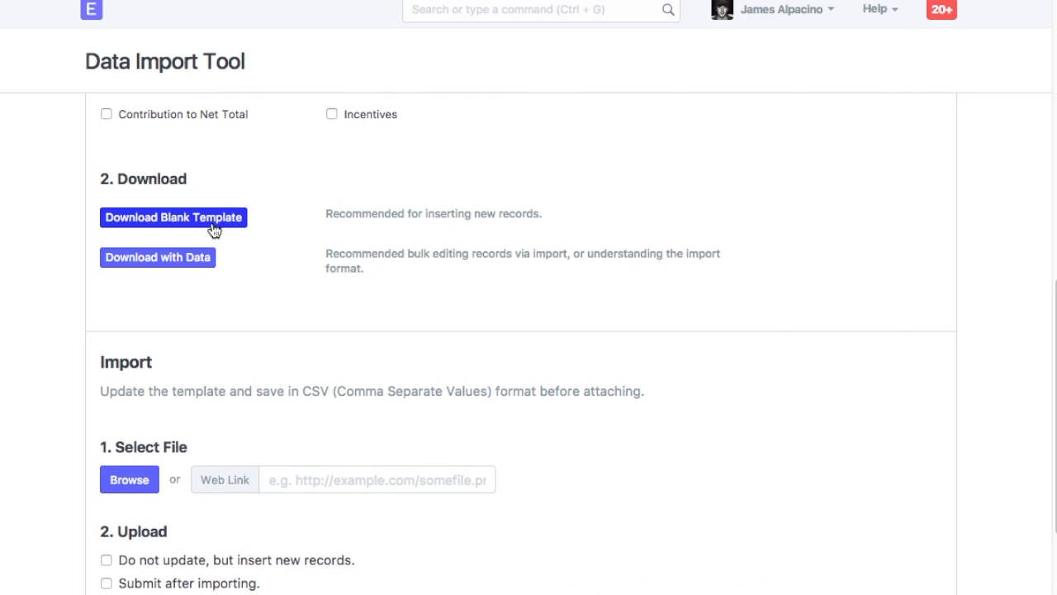
- Download the blank Customer template and open Customer.csv in Numbers
left_click(157, 258)
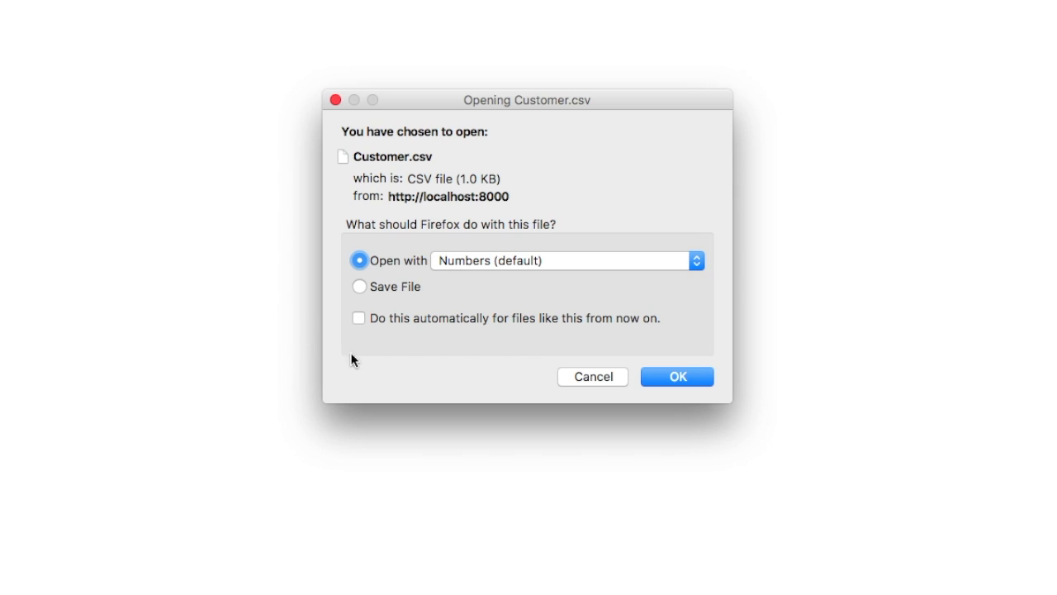
left_click(678, 377)
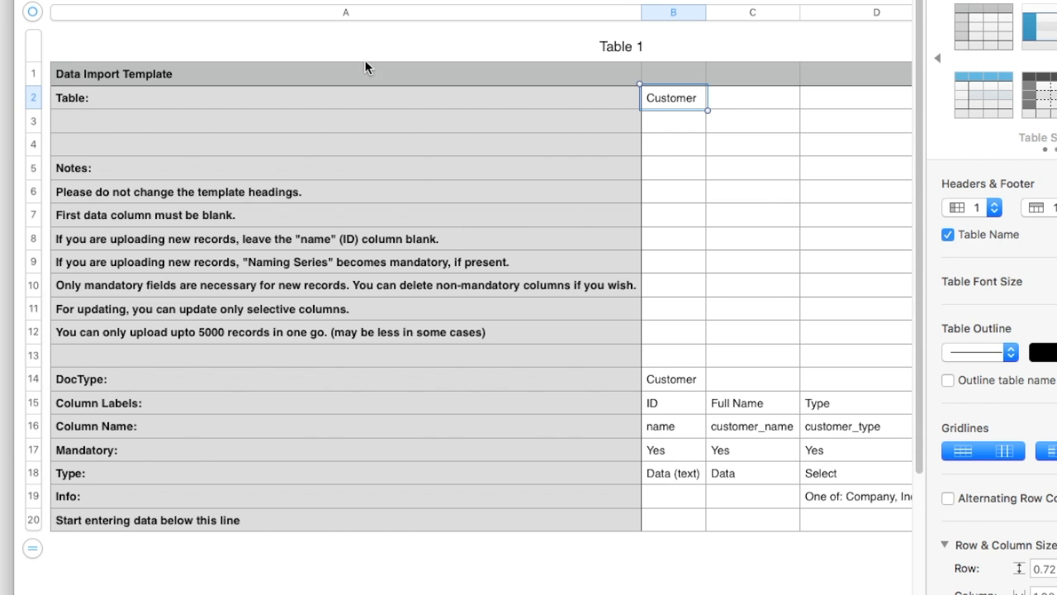
left_click(345, 12)
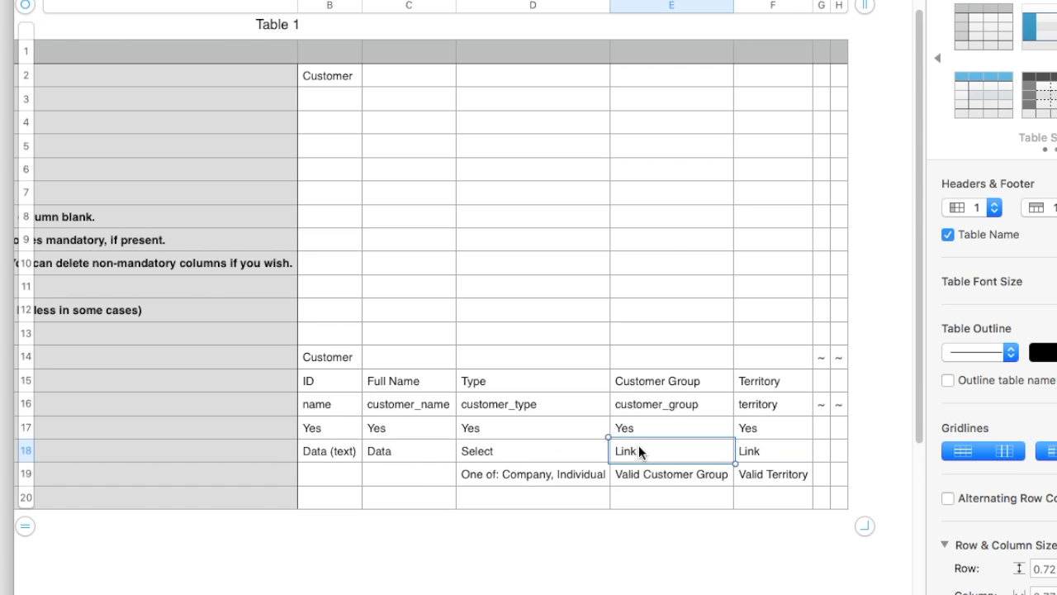
- Enter Suncity Developers as a Company customer in Construction, West India
left_click(773, 449)
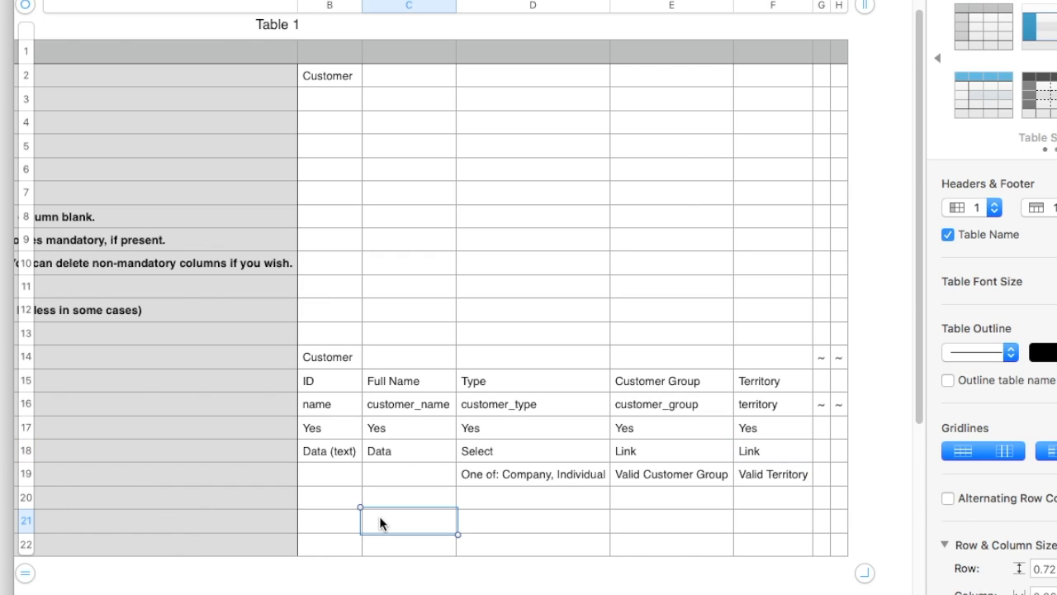
type("Suncity Developers Pvt. Ltd.")
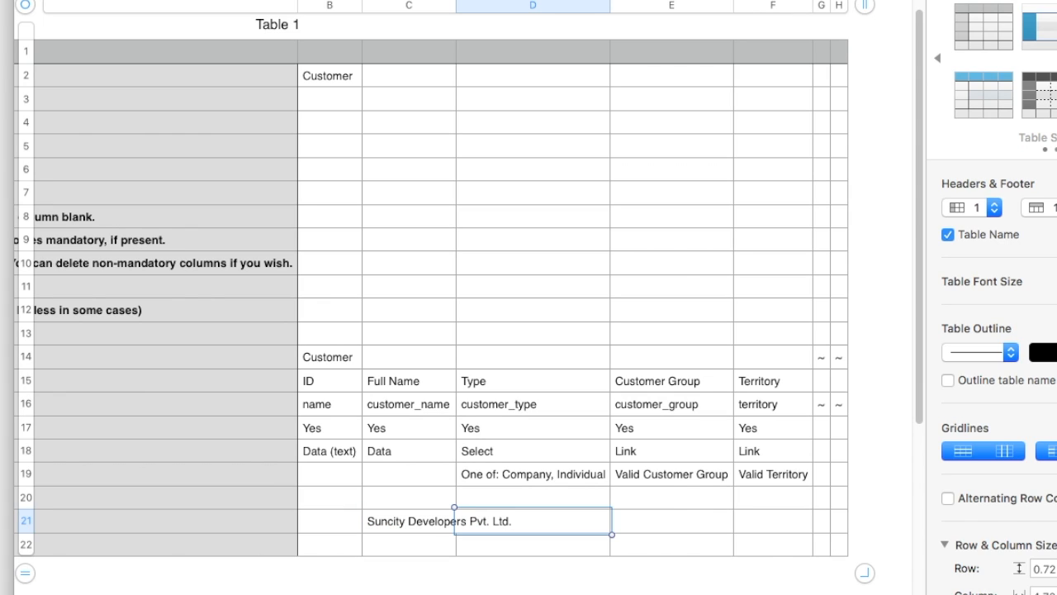
type("Company")
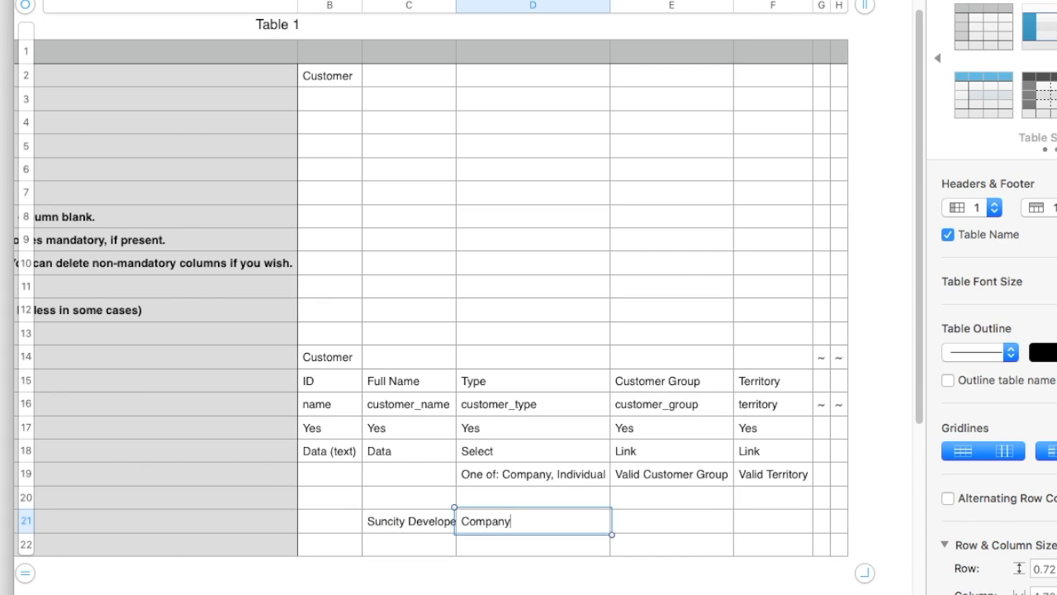
type("Construc")
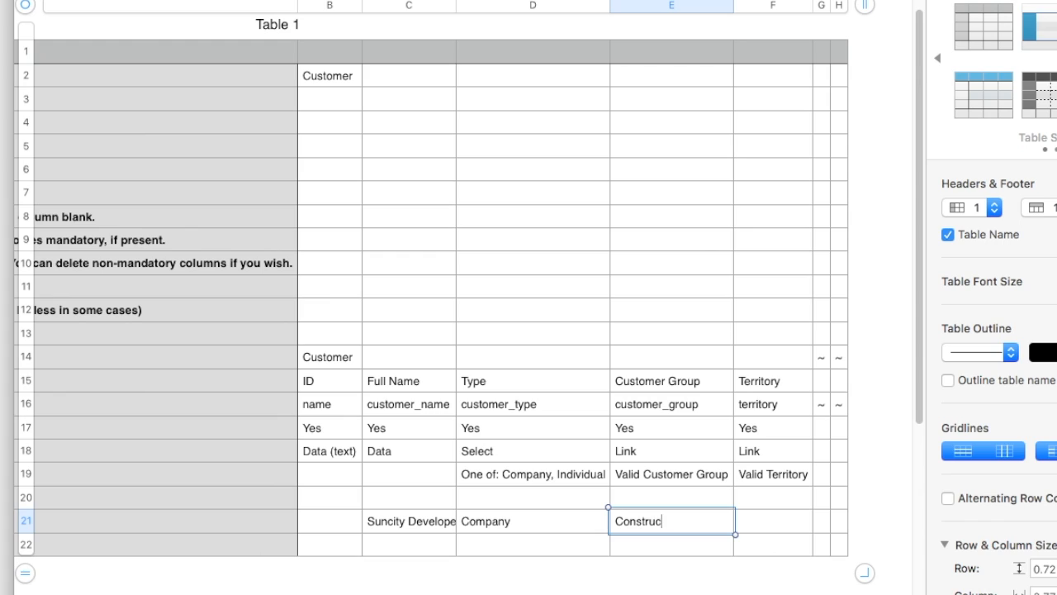
type("West India")
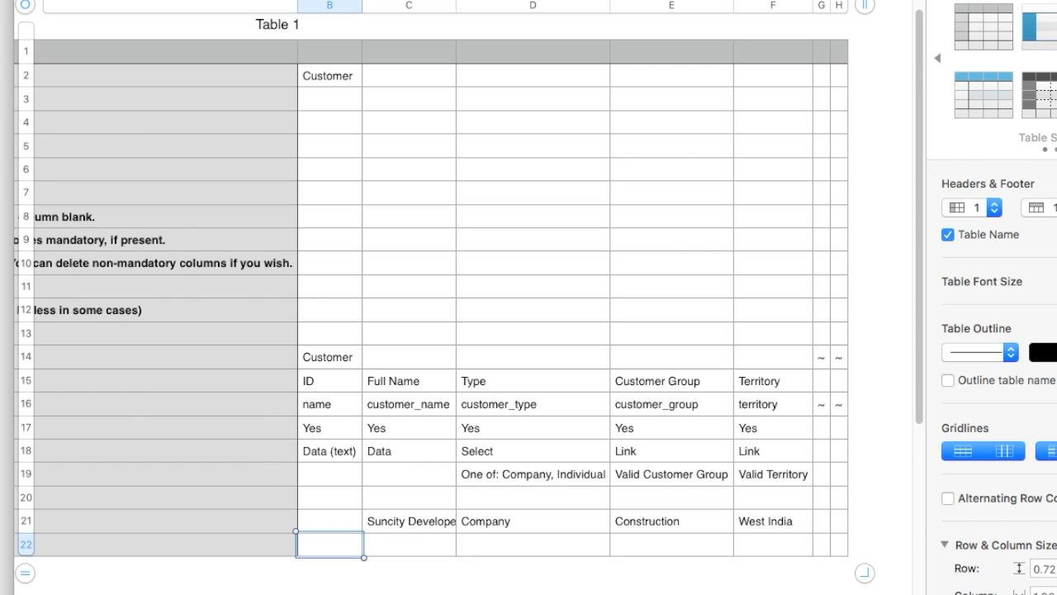
- Enter Peeble IT Solutions as a Company customer in IT, United States
type("Peeble IT")
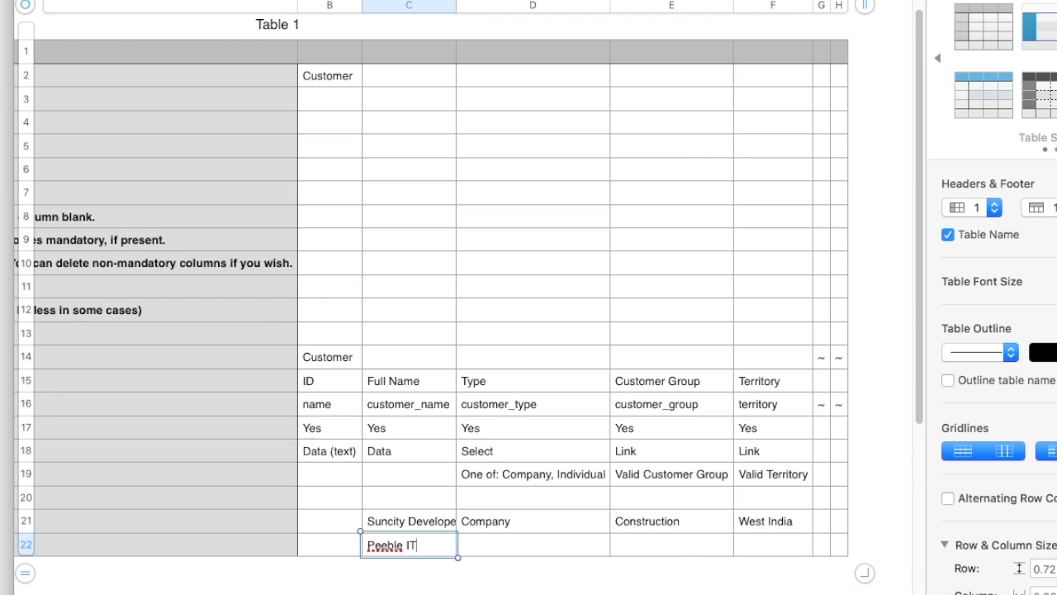
type("Comp")
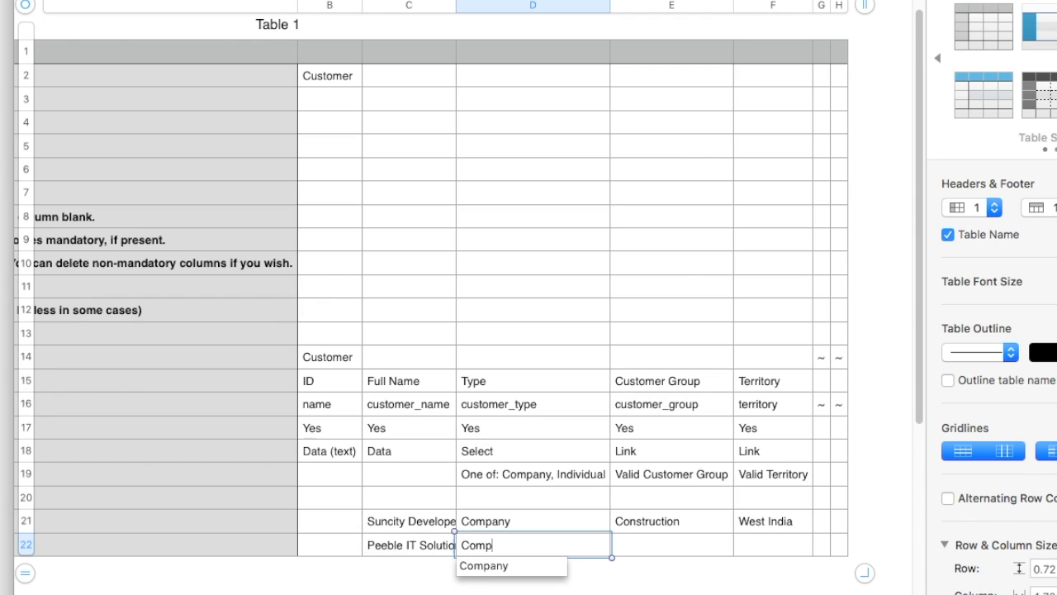
type("United States")
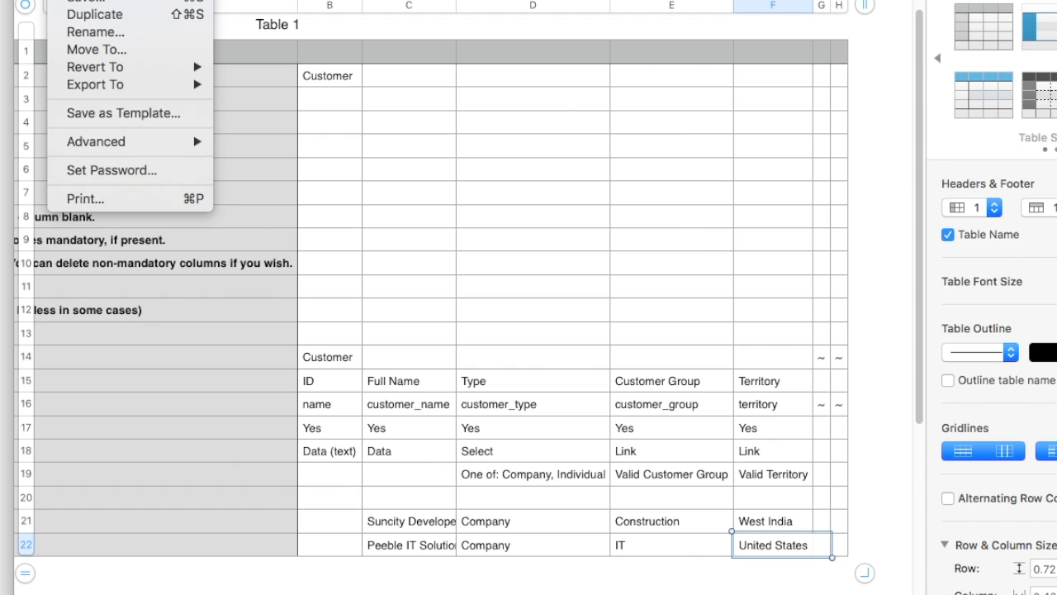
mouse_move(94, 84)
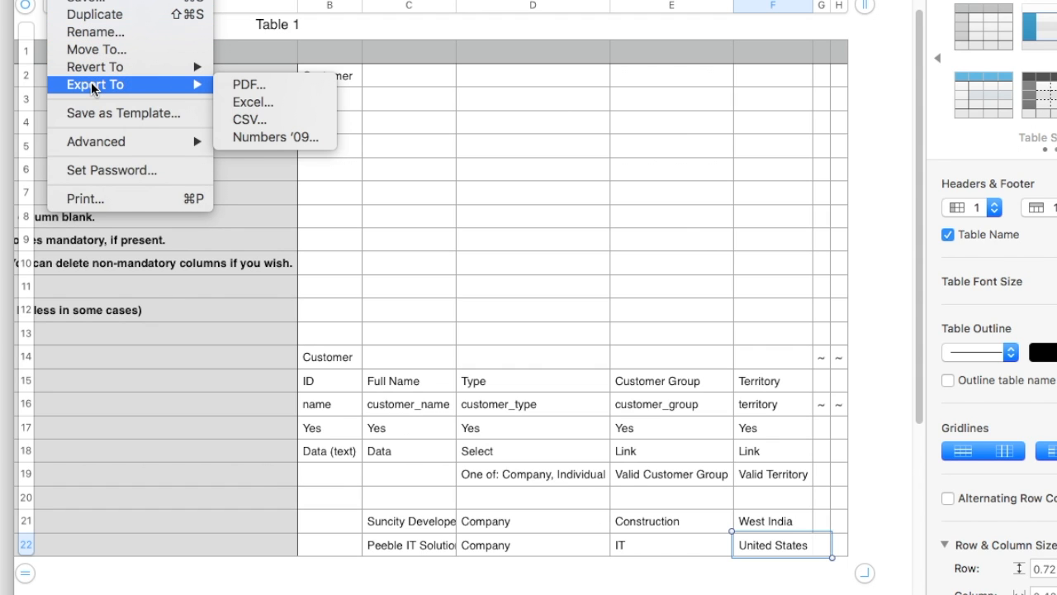
- Export the filled customer sheet as a CSV file to the Desktop
left_click(248, 119)
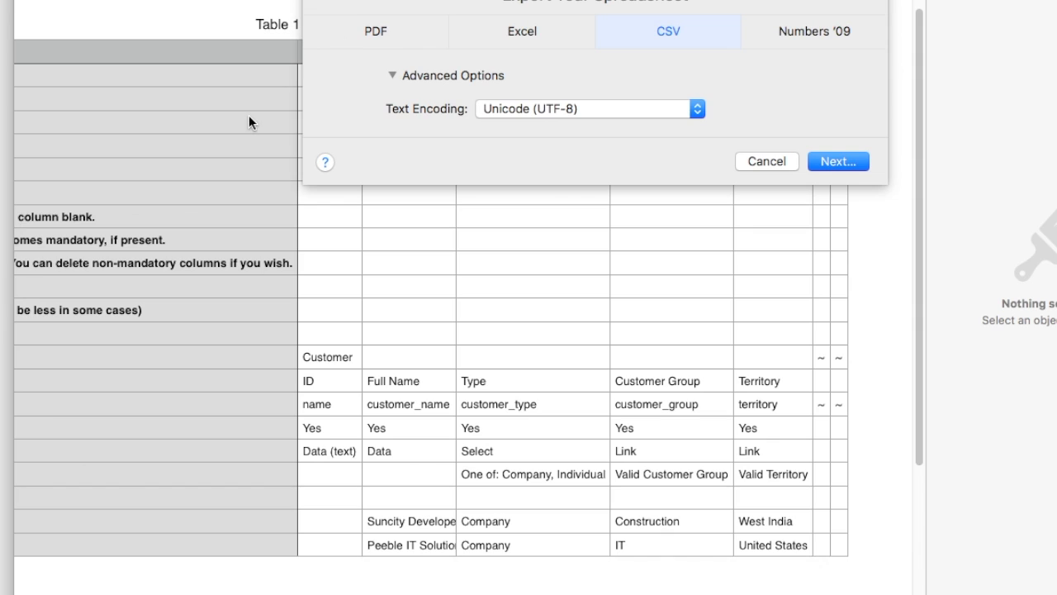
left_click(837, 162)
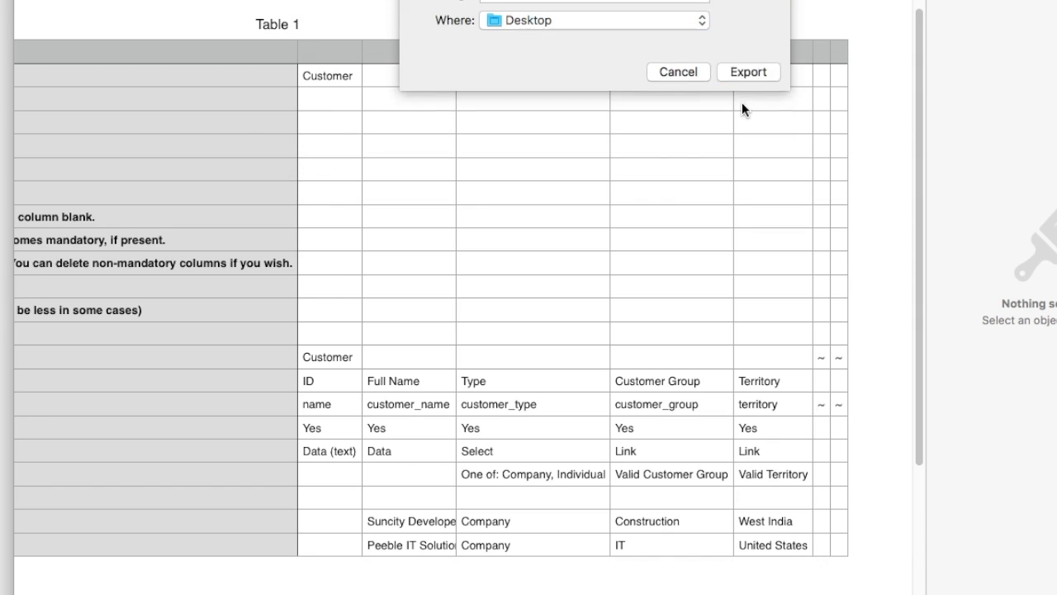
left_click(747, 73)
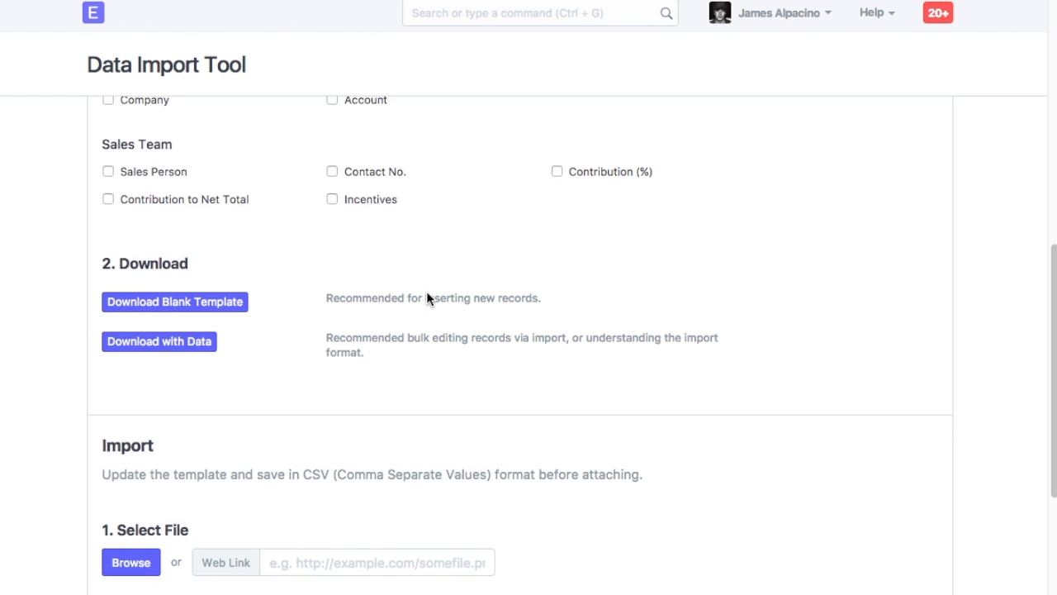
- Attach Customer1.1.csv and import it, creating Suncity Developers and Peeble IT Solutions
scroll("down", 3)
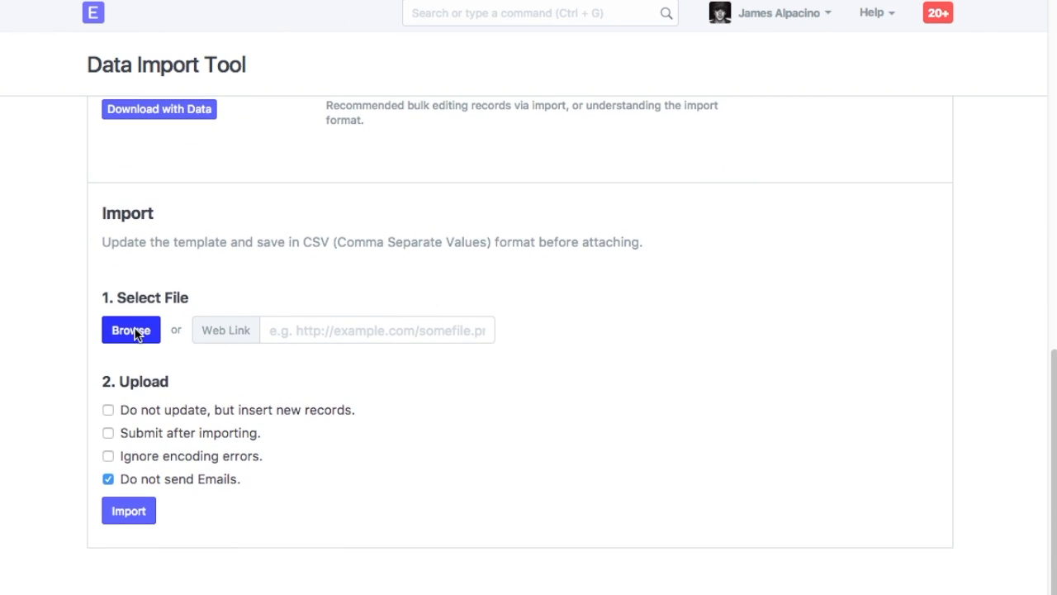
left_click(130, 330)
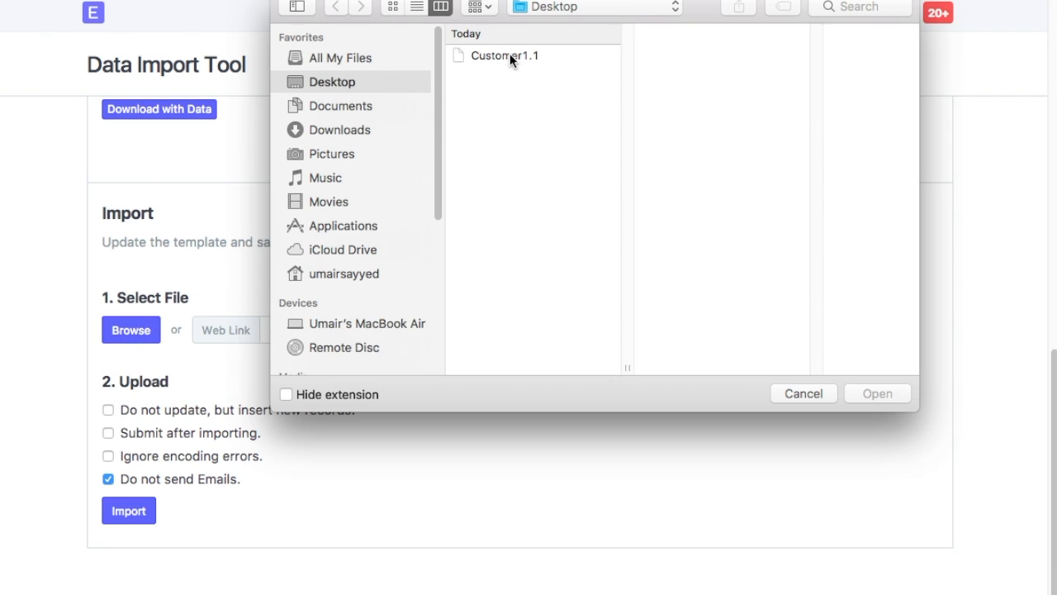
left_click(878, 393)
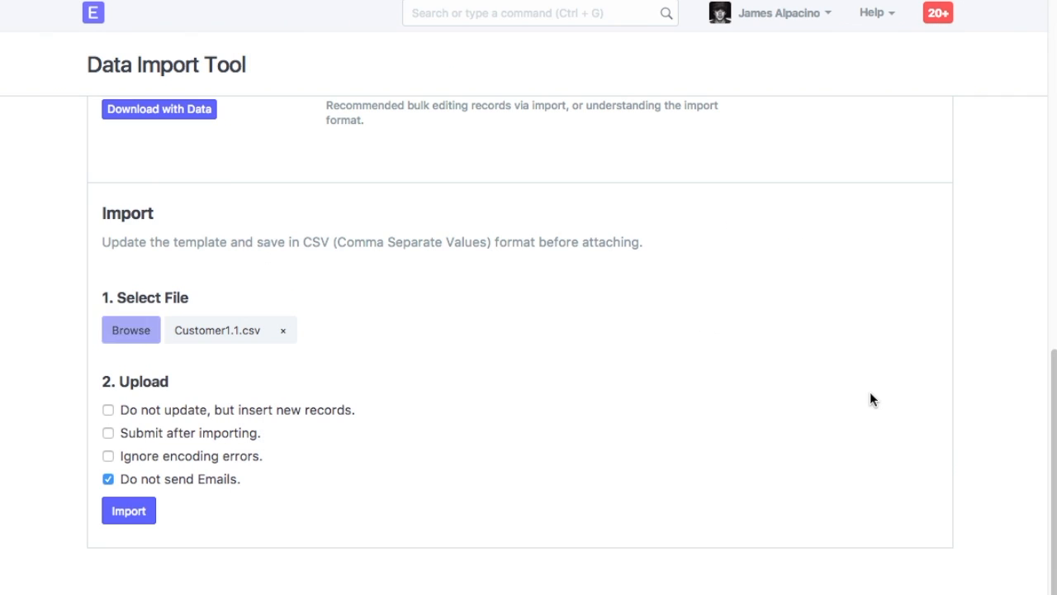
mouse_move(218, 416)
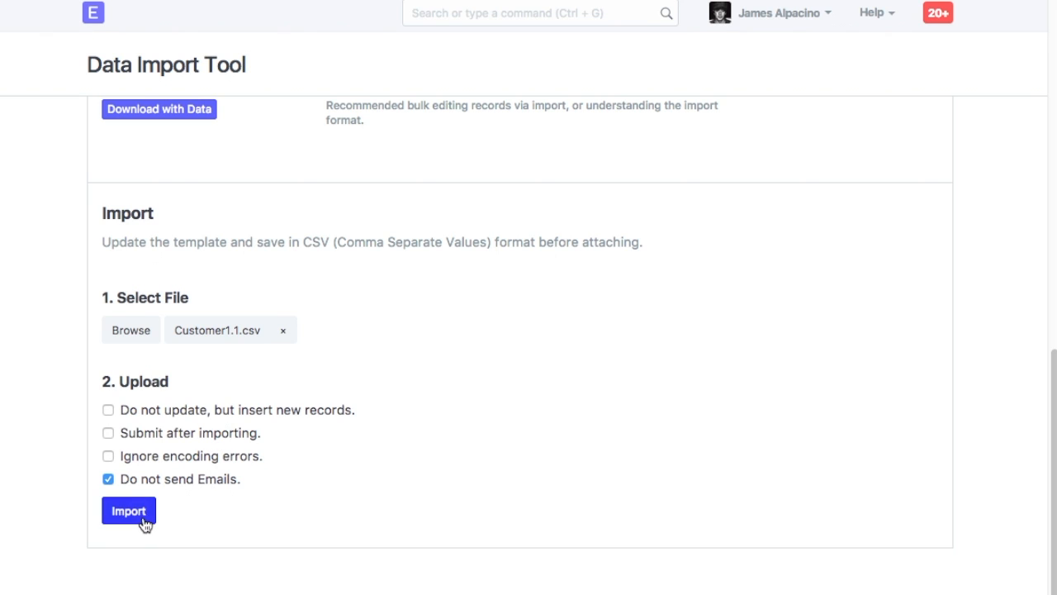
left_click(129, 510)
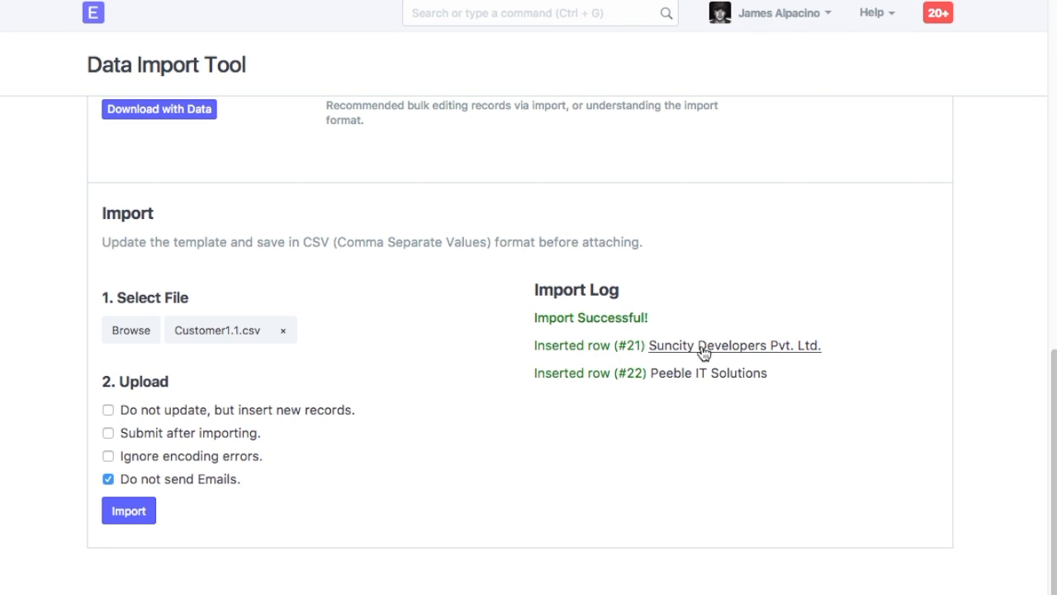
mouse_move(707, 373)
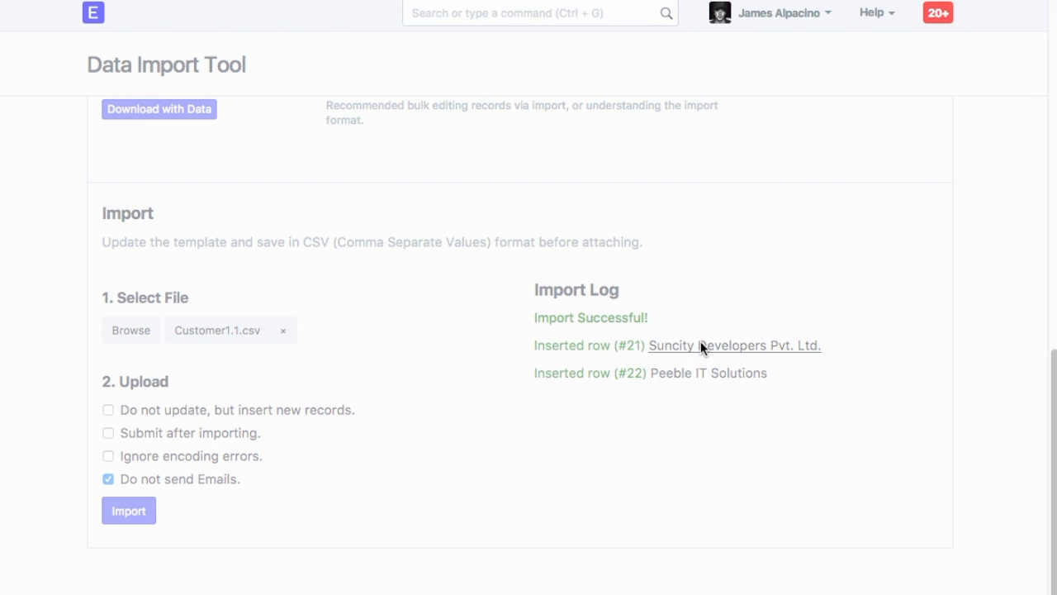
- View the newly imported Suncity Developers Pvt. Ltd. record from the Import Log
left_click(734, 346)
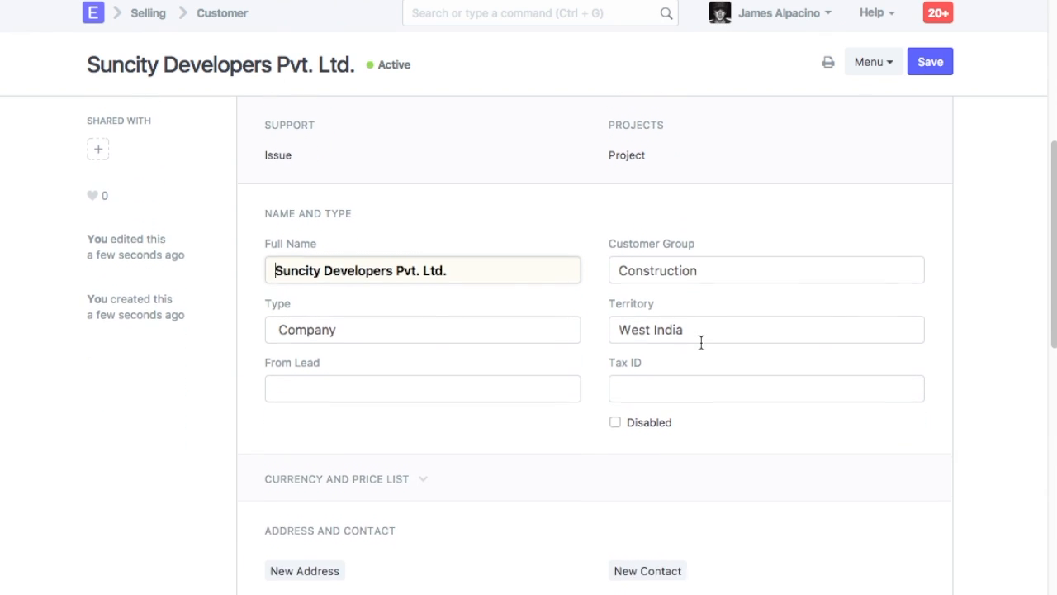
scroll("down", 3)
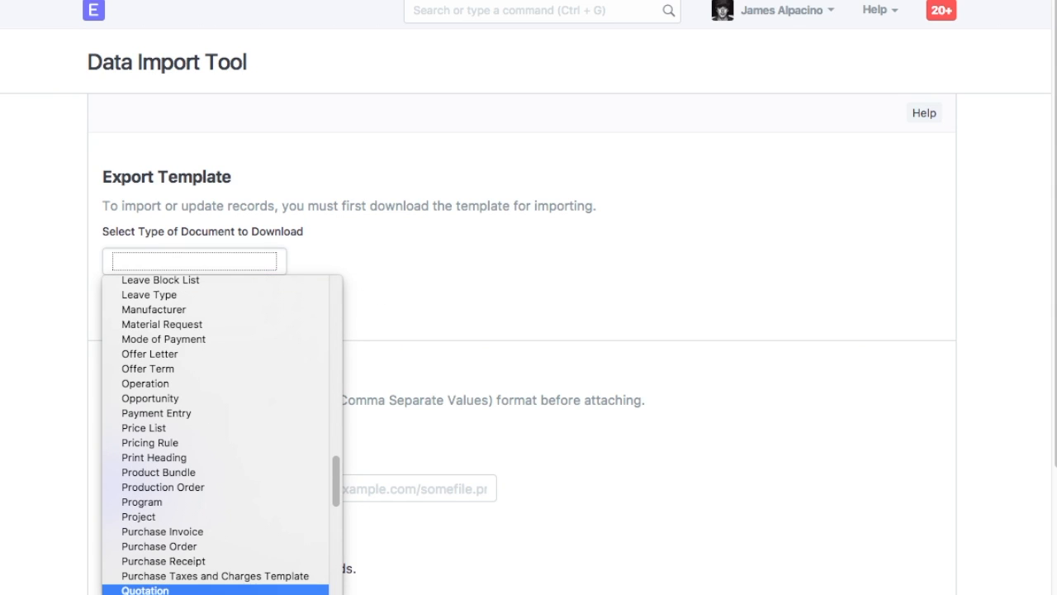
- Choose Quotation as document type and download its blank template for Numbers
left_click(144, 588)
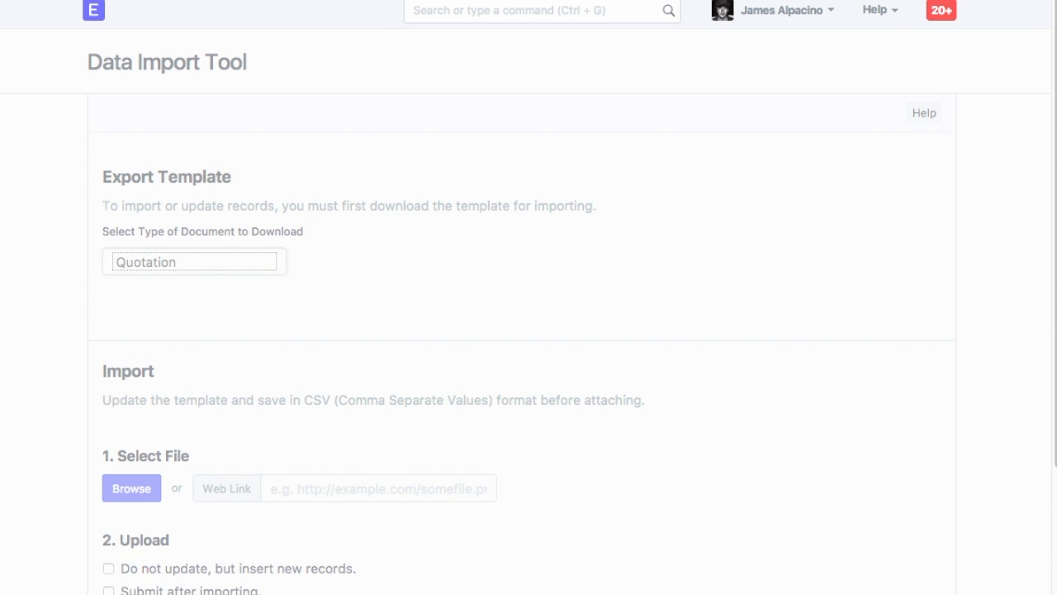
left_click(195, 261)
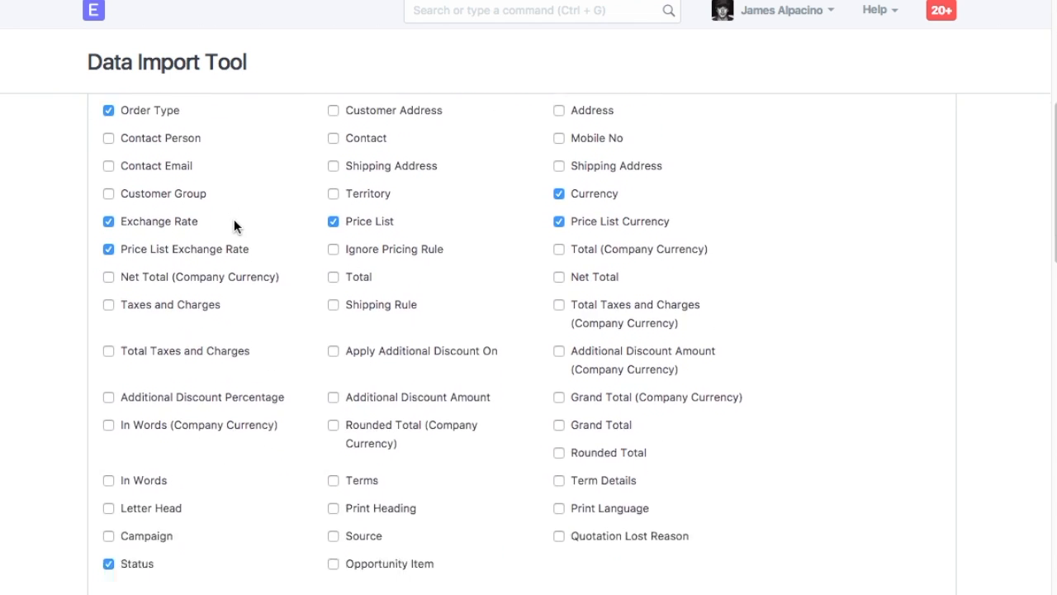
scroll("down", 3)
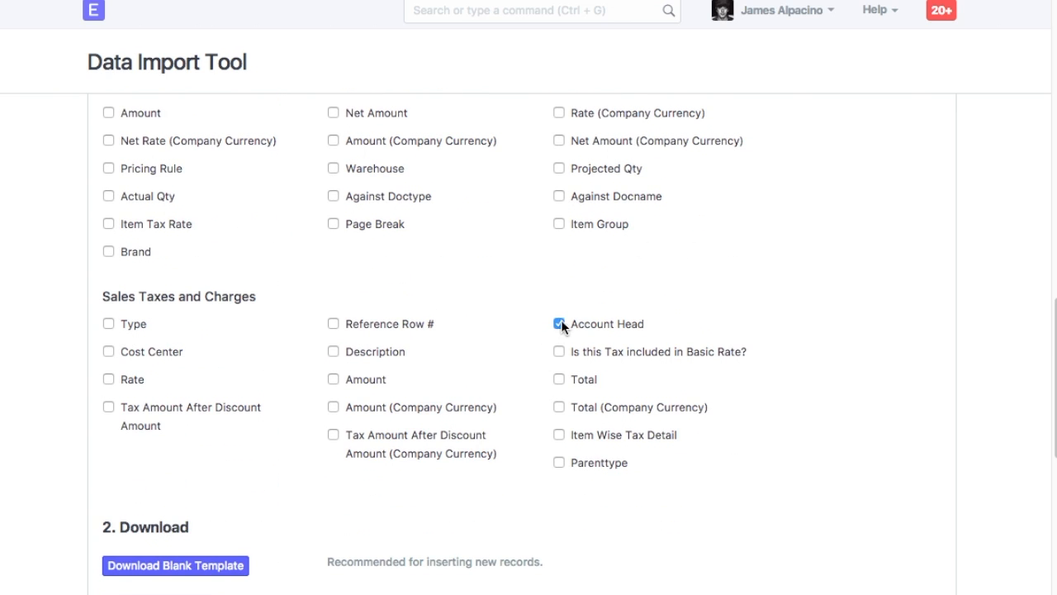
scroll("down", 3)
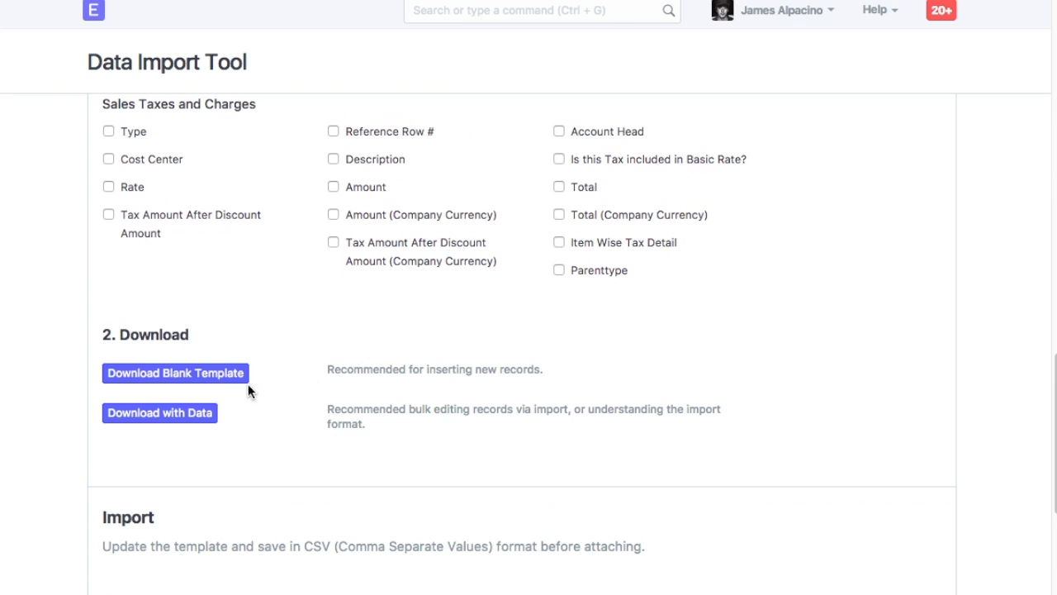
left_click(175, 374)
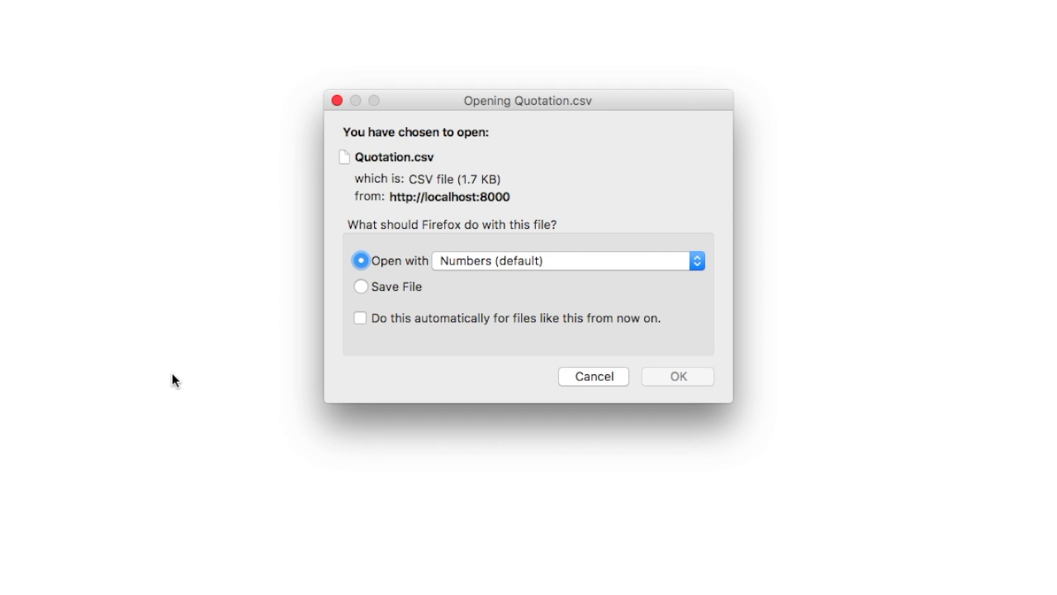
- Enter a QTN- quotation from Rio Solutions for Office One dated 23-09 with Nokia Lumia 1020 ×1 and iPhone 6
left_click(677, 377)
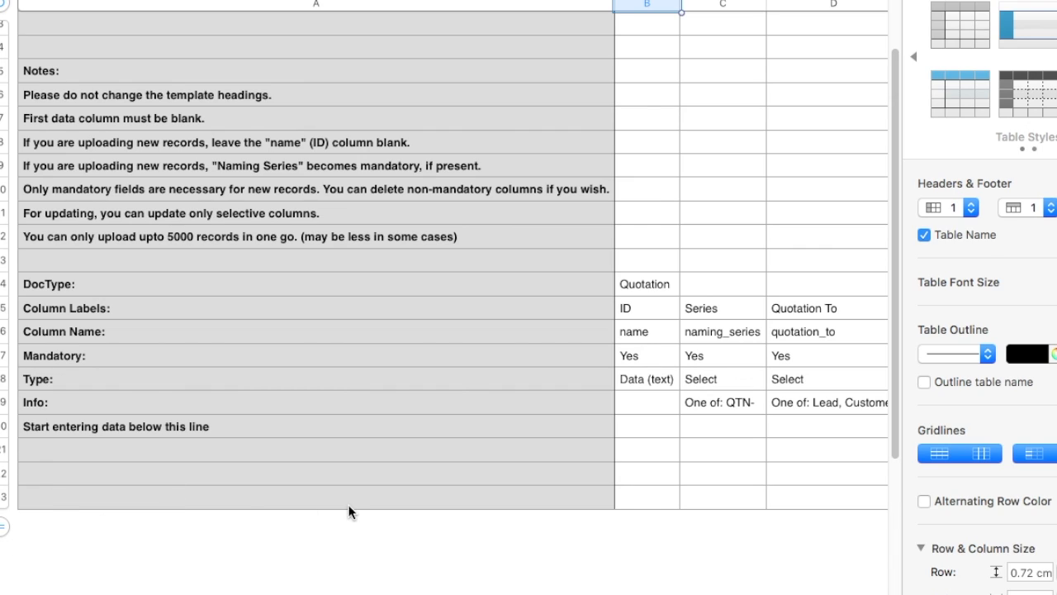
left_click(721, 449)
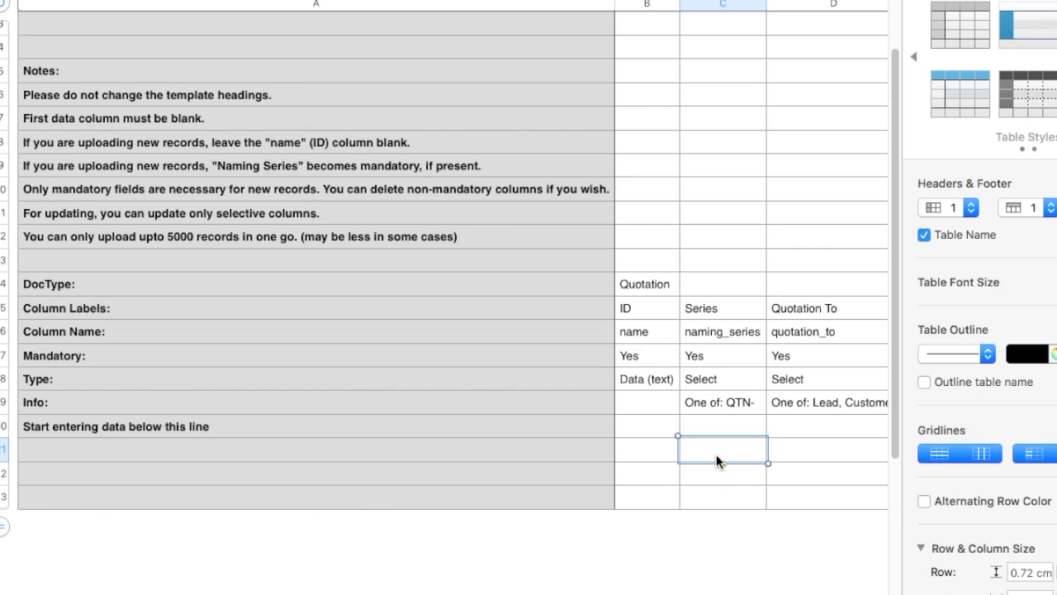
type("QTN-")
left_click(828, 449)
type("Customer")
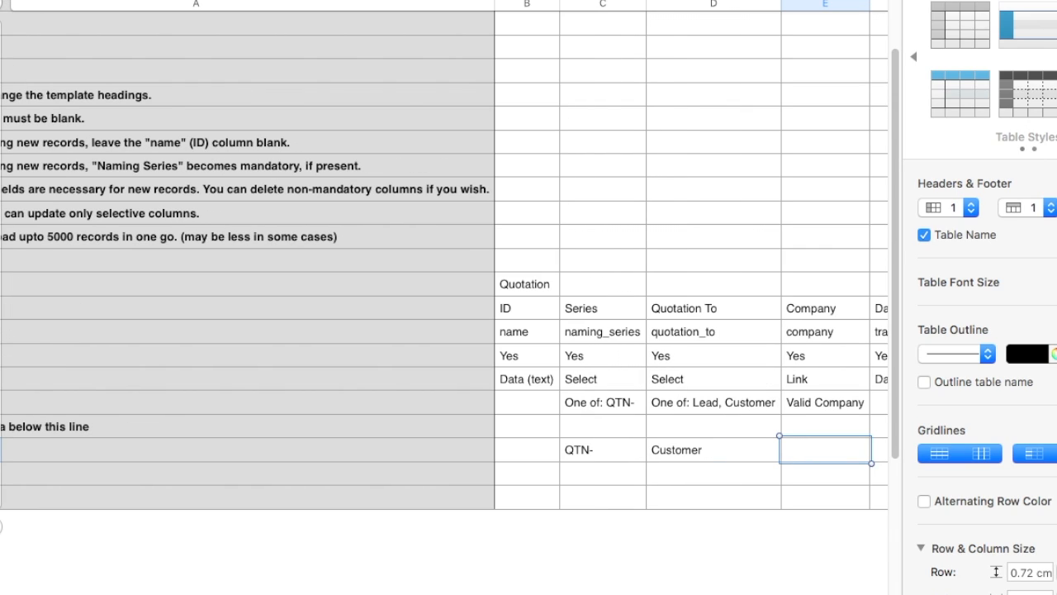
type("Rio Solutions")
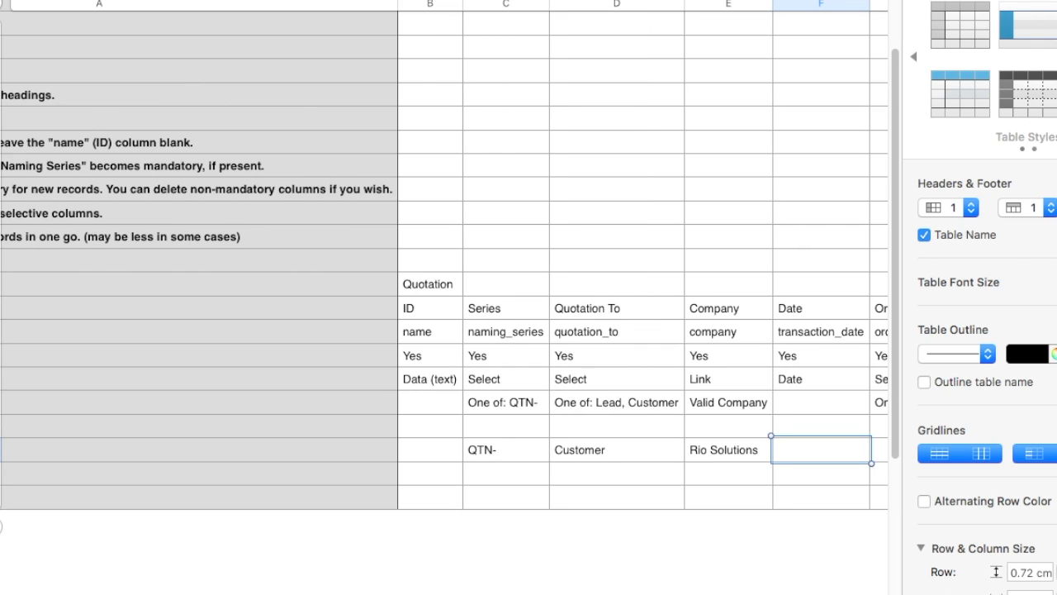
type("23-09")
type("Submitted")
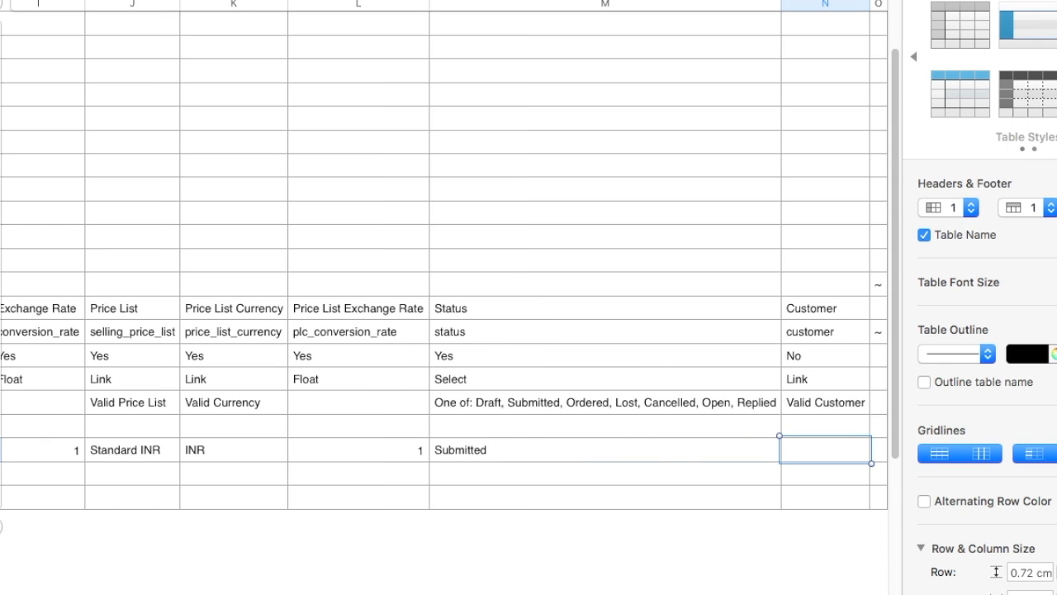
type("Office One")
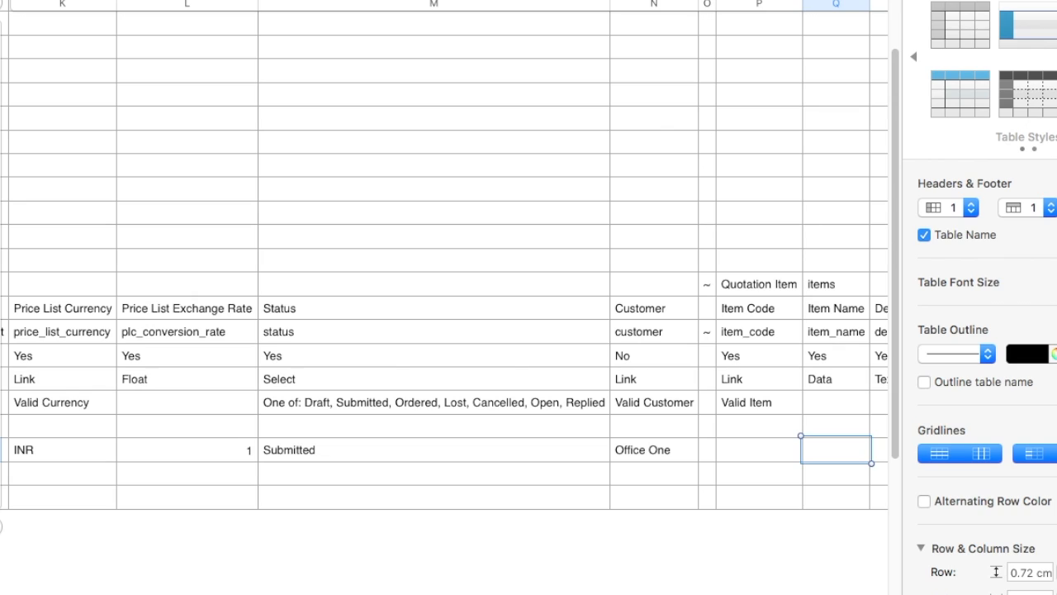
type("Nokia Lumia 1020")
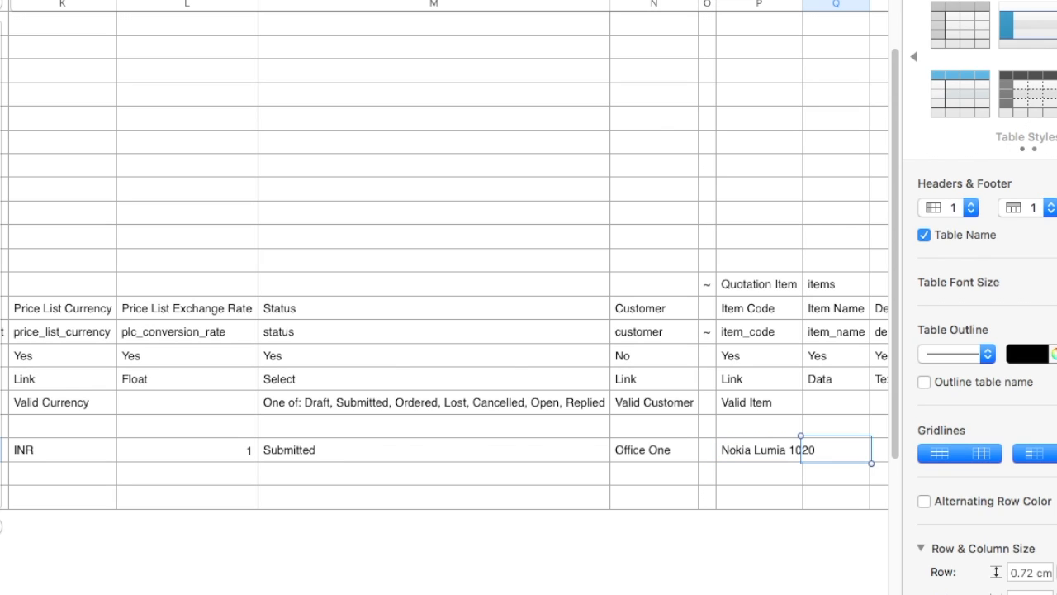
scroll("right", 3)
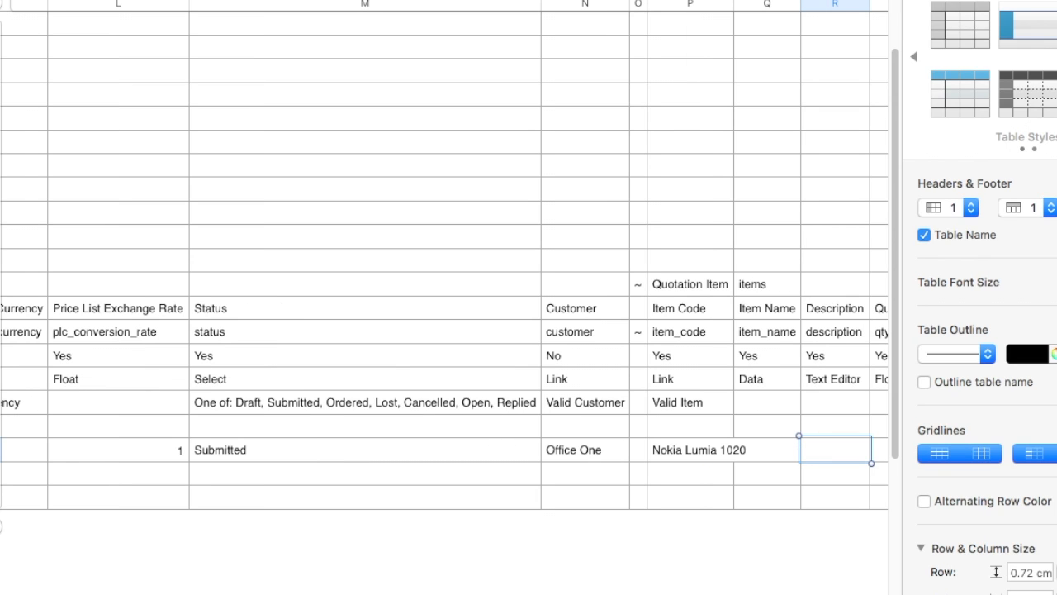
type("1")
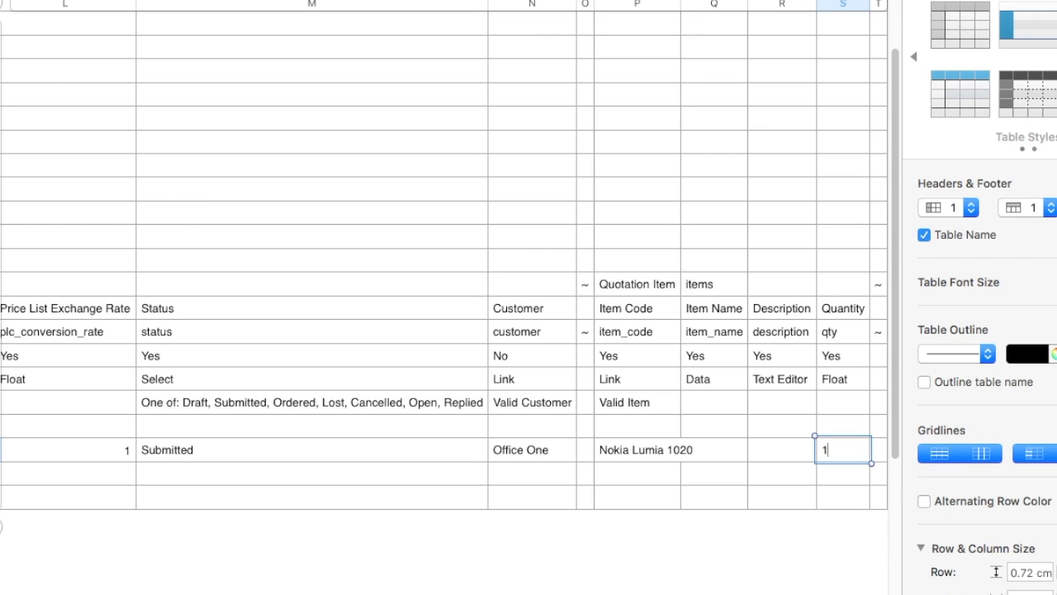
key("Enter")
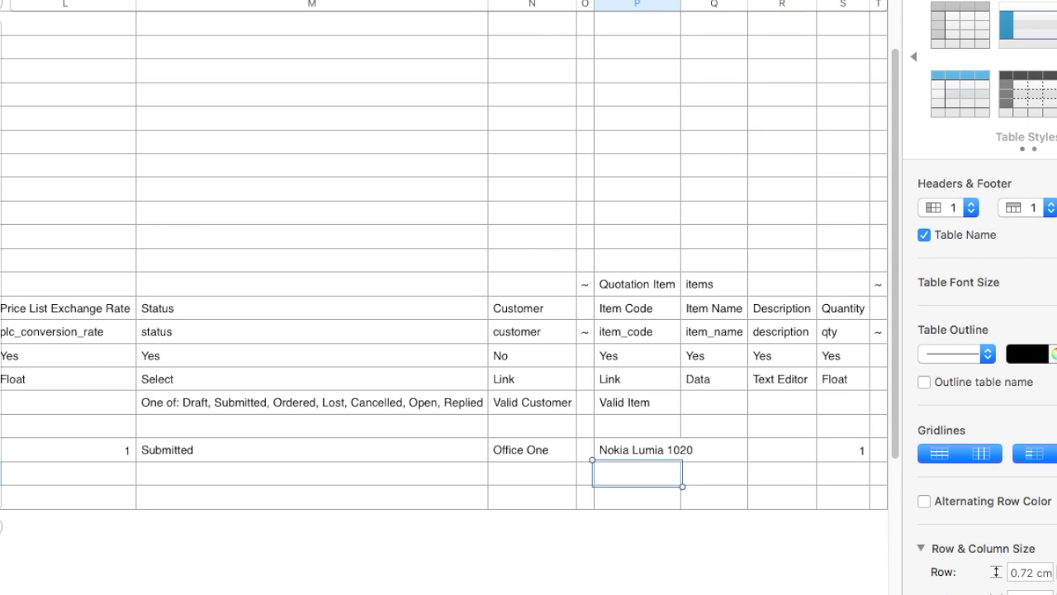
type("iPhone 6")
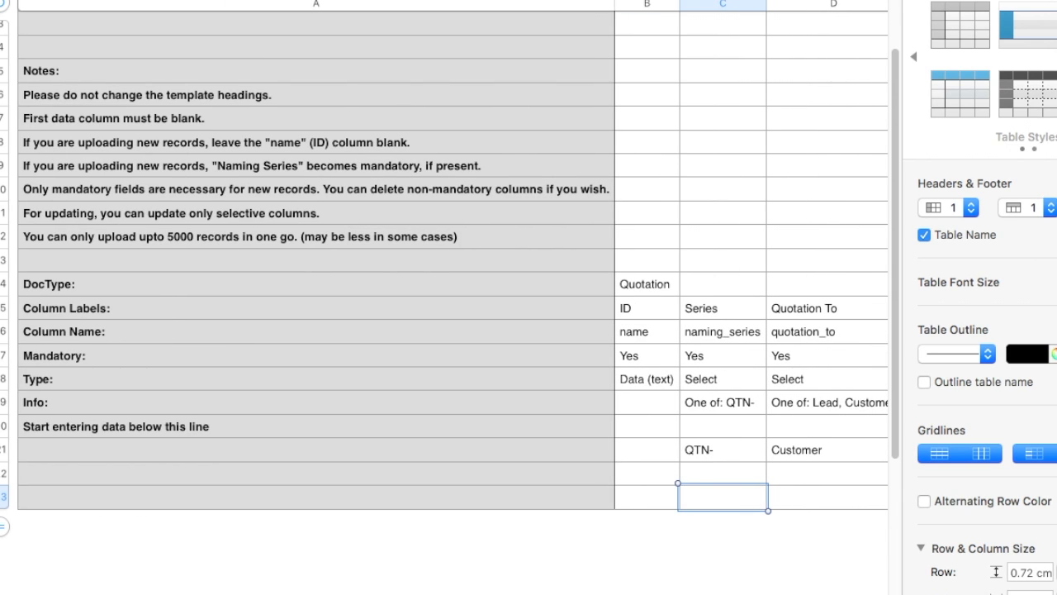
- Enter a second QTN quotation from Rio Solutions for Peeble IT Solutions with a Micro item
type("QTN-")
left_click(828, 497)
type("Customer")
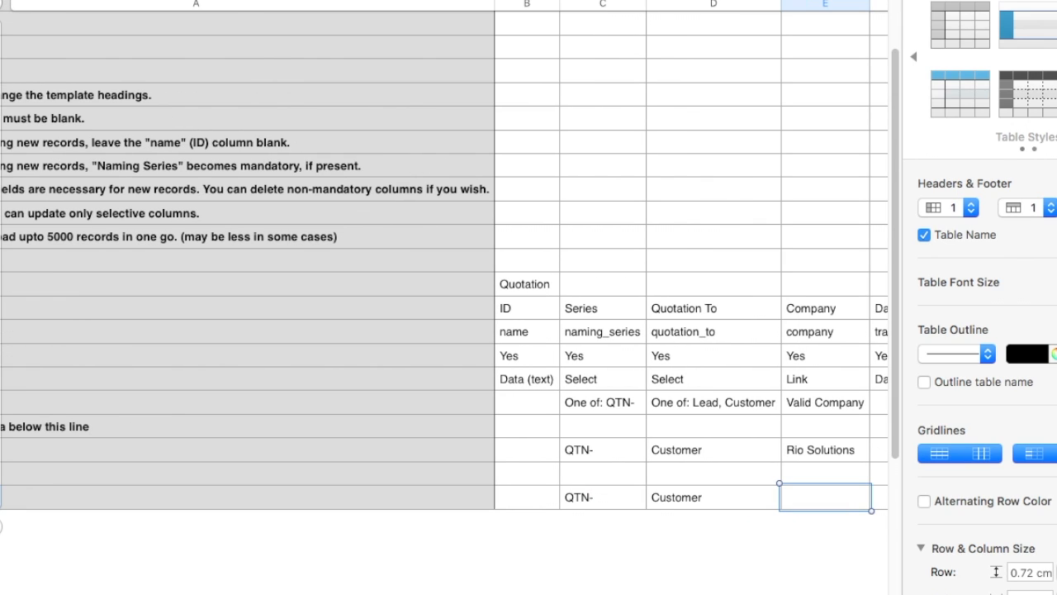
type("Rio Solutions")
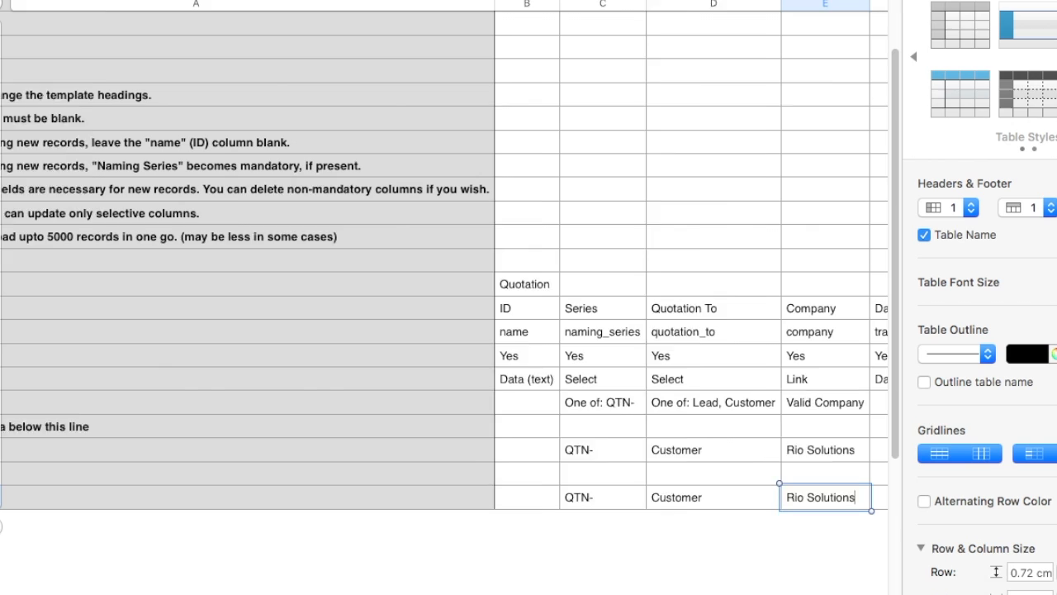
scroll("right", 3)
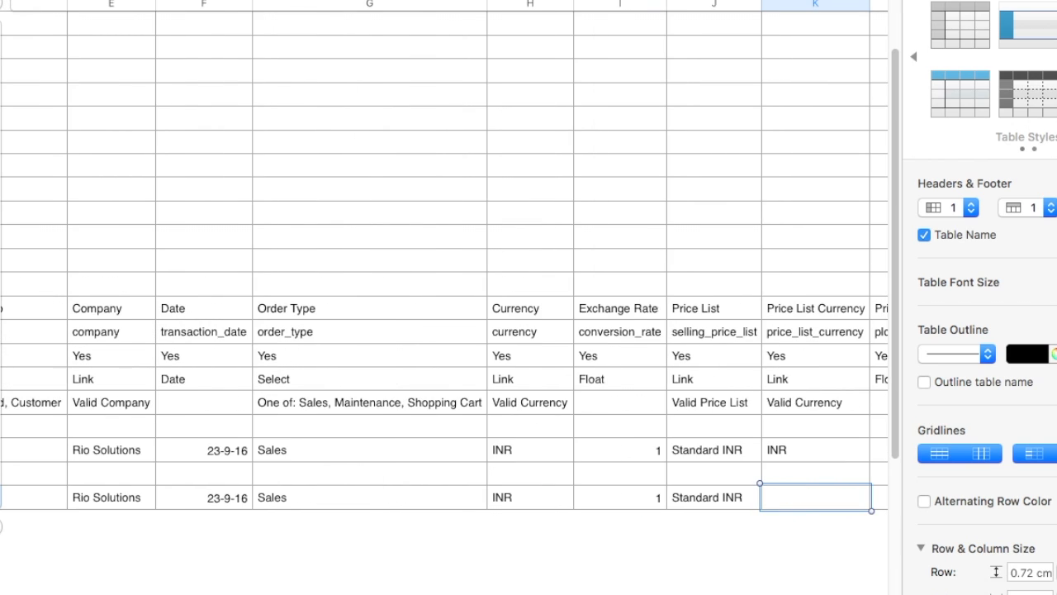
type("Micromax Canvas")
type("1")
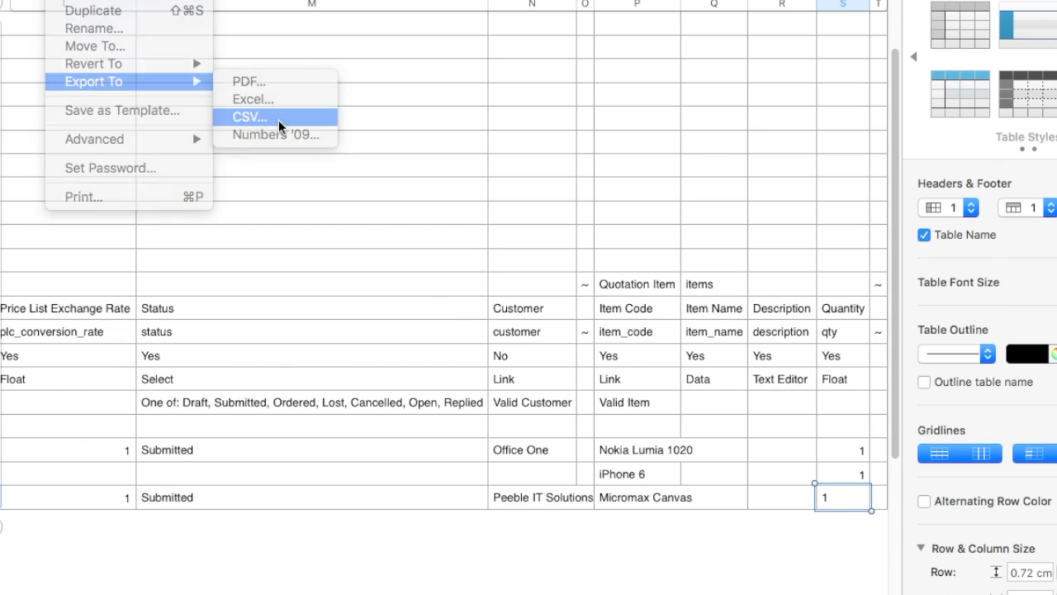
- Export the quotation sheet as a UTF-8 CSV file
left_click(251, 116)
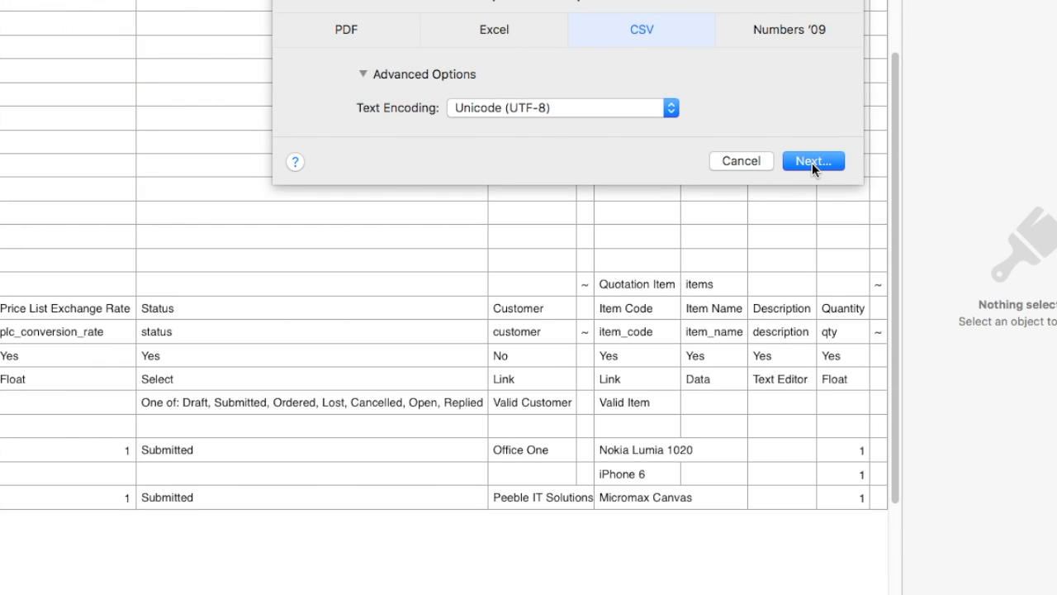
left_click(813, 161)
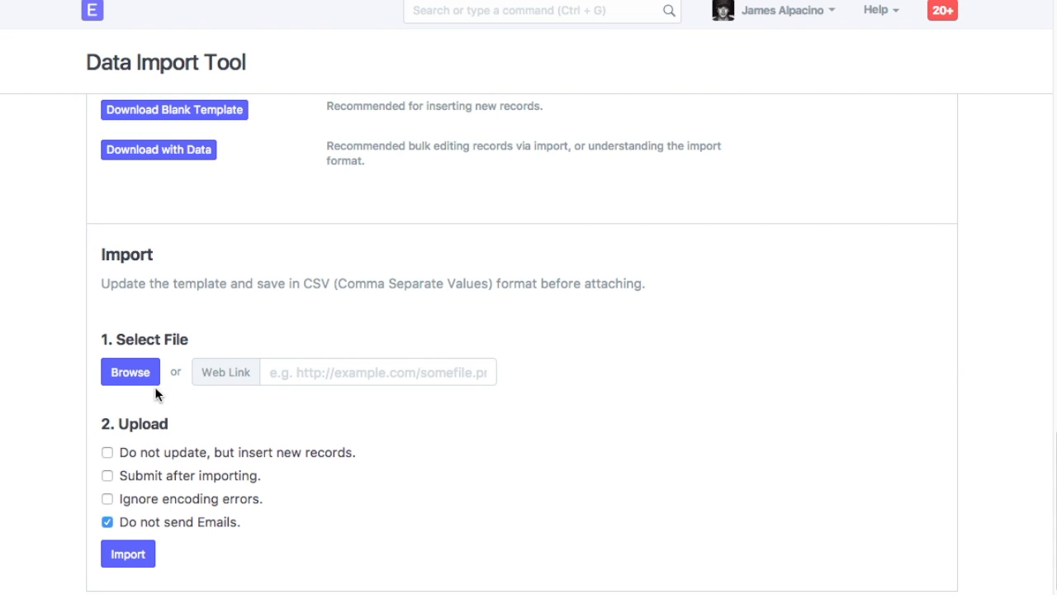
- Import Quotation-1.csv with Submit after importing, creating QTN-00014 and QTN-00015
left_click(129, 372)
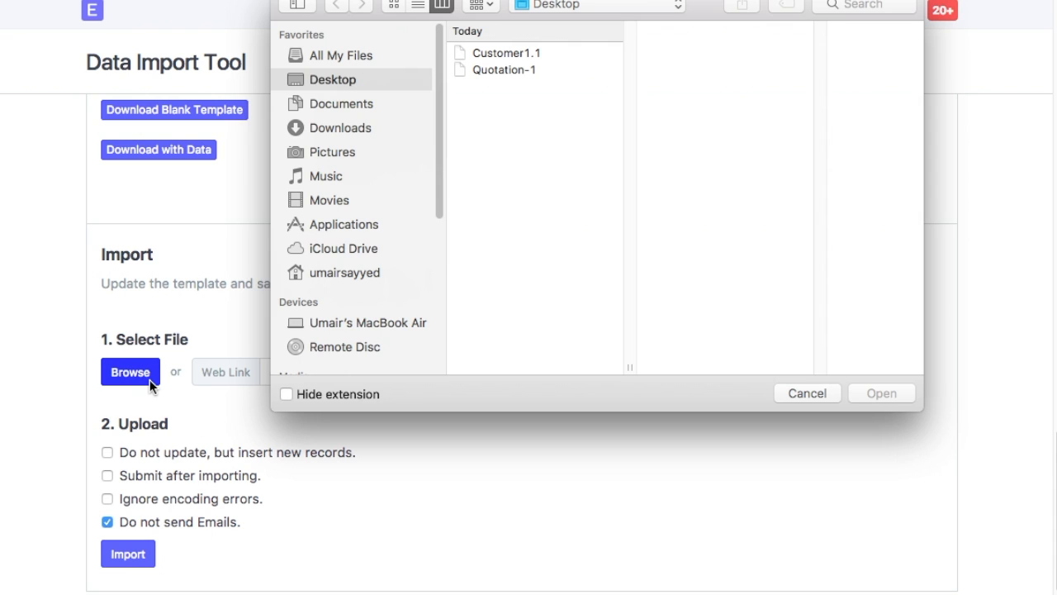
left_click(504, 70)
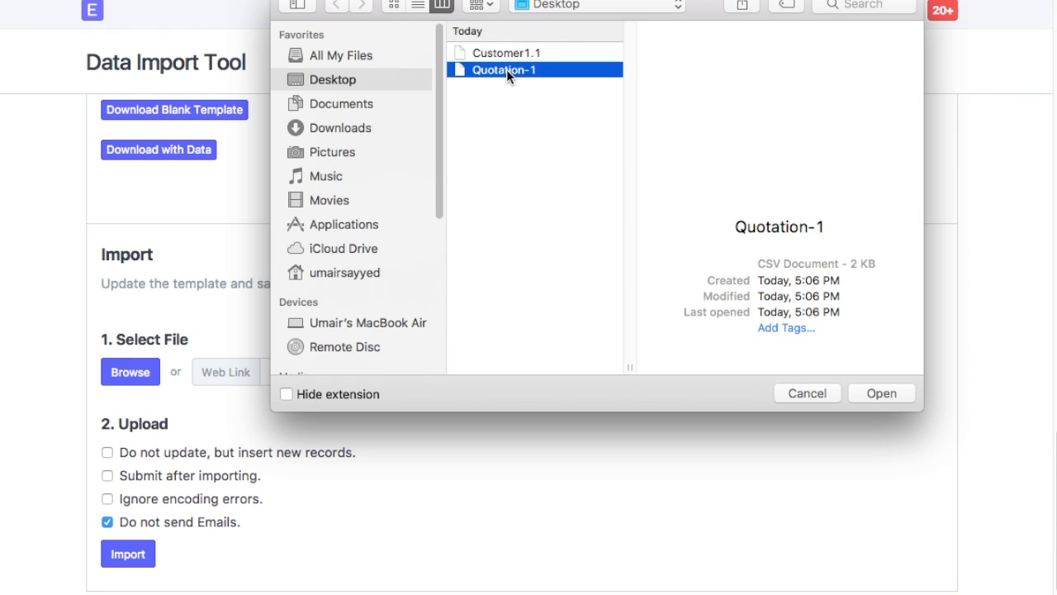
left_click(880, 393)
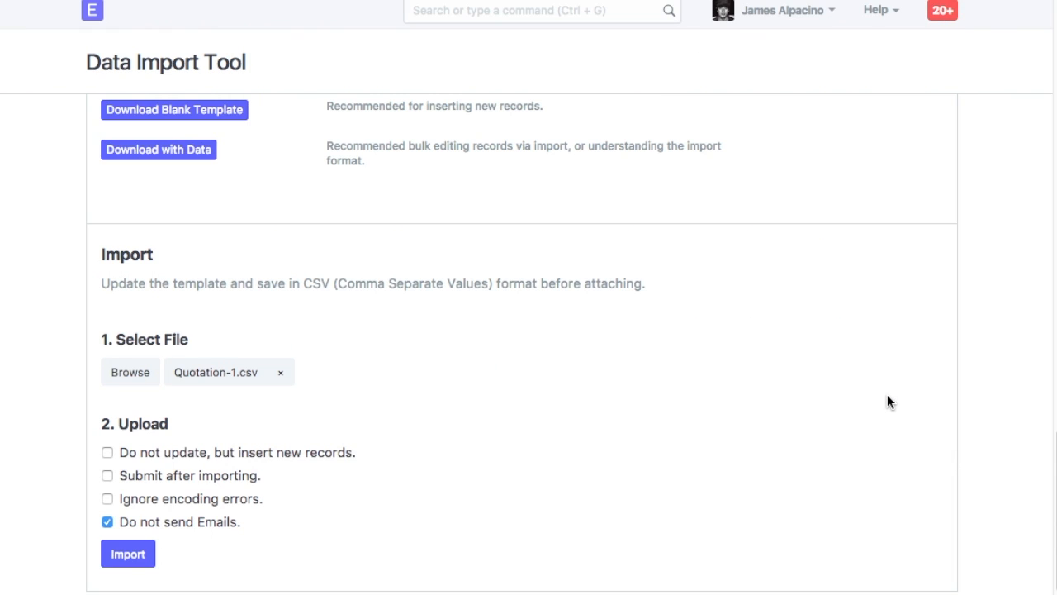
left_click(107, 475)
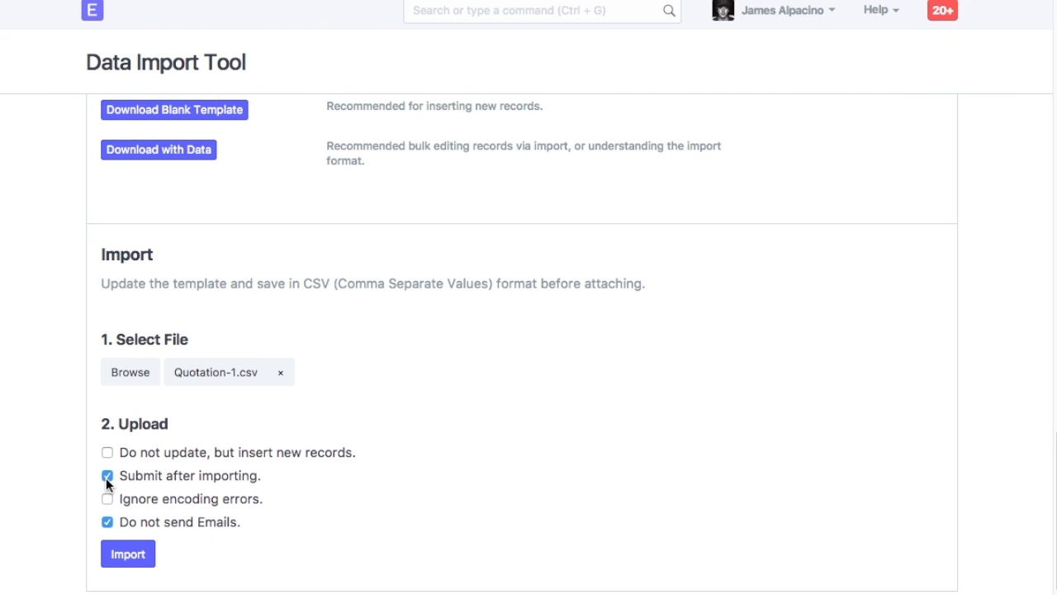
left_click(128, 554)
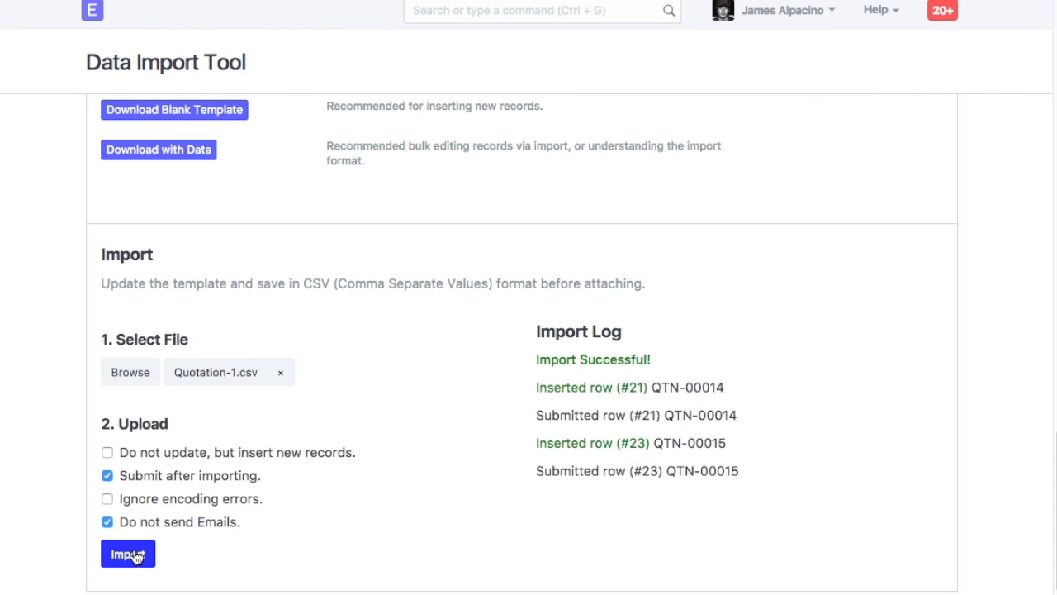
mouse_move(591, 360)
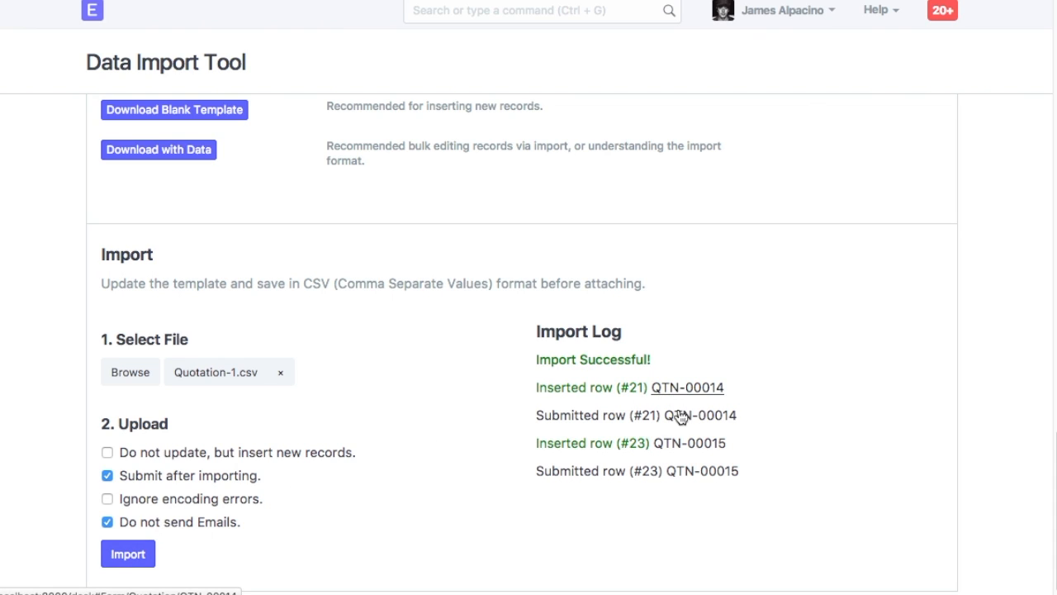
- View the newly created quotation QTN-00014 from the Import Log
left_click(687, 387)
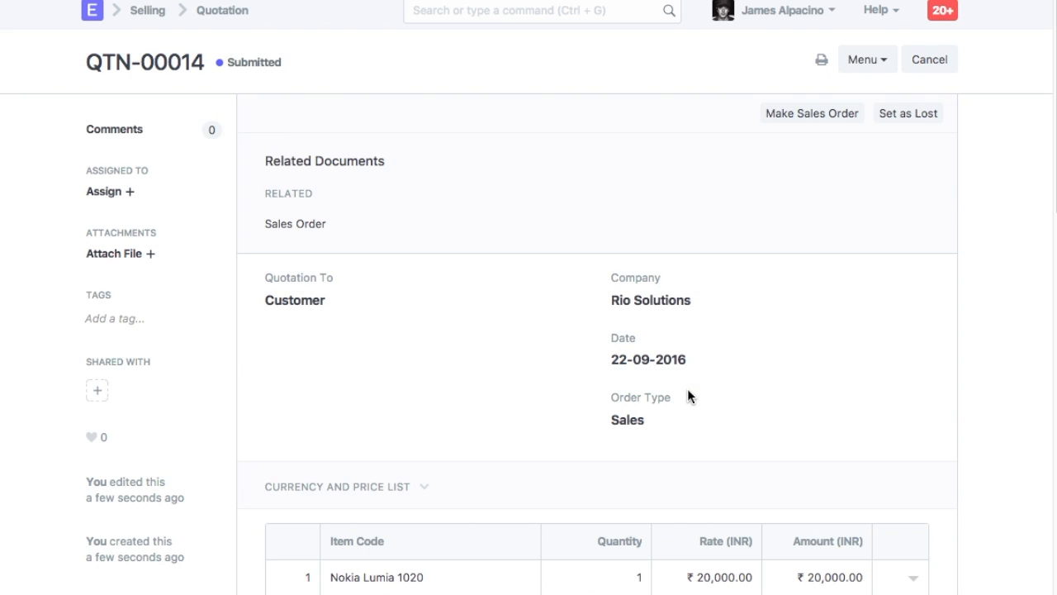
scroll("down", 3)
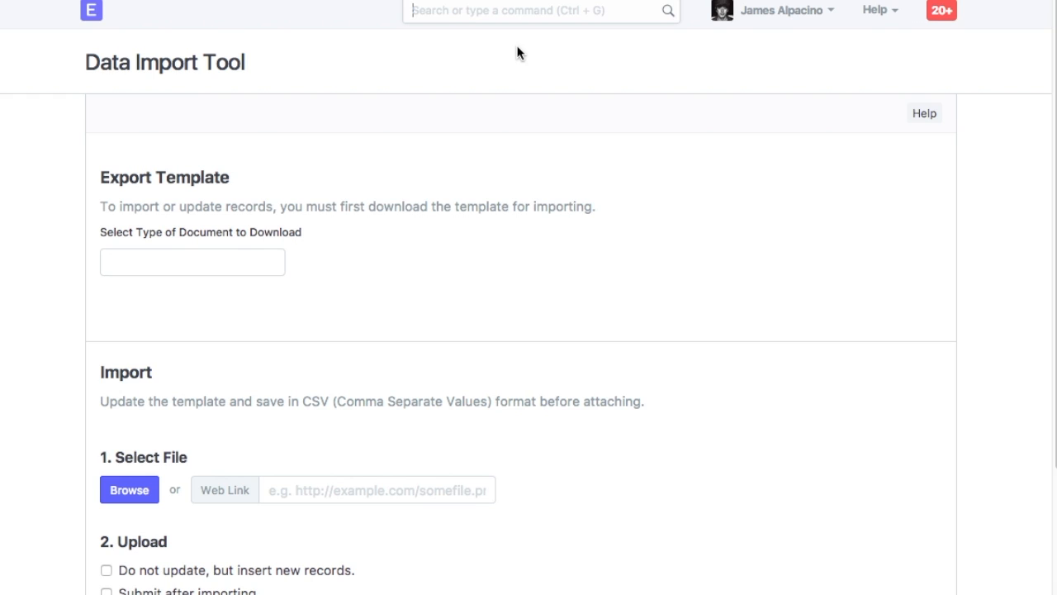
- Download existing Customer data with only the Customer Group column for Numbers
left_click(192, 260)
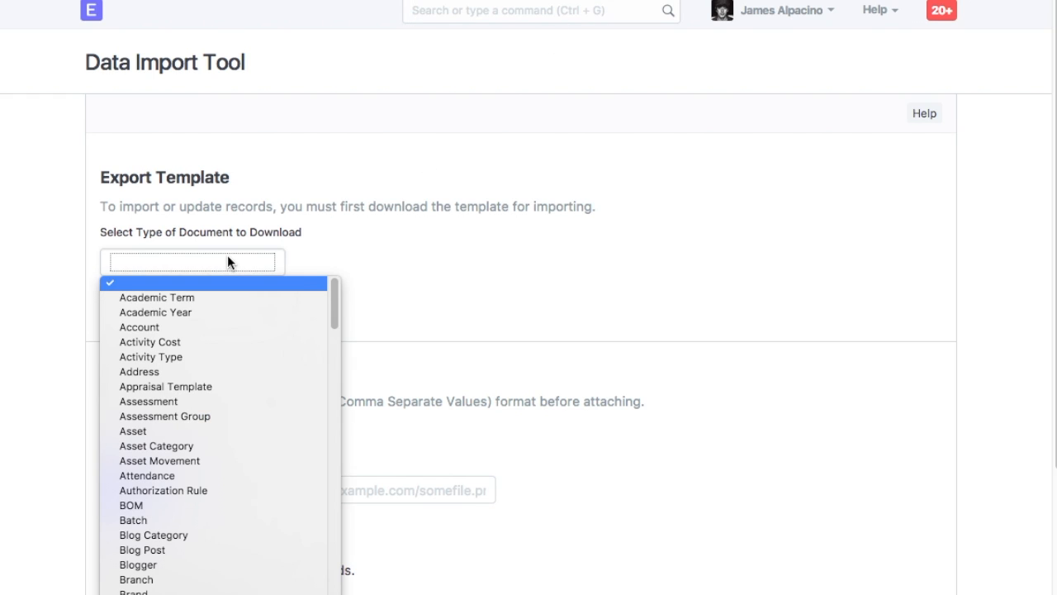
scroll("down", 3)
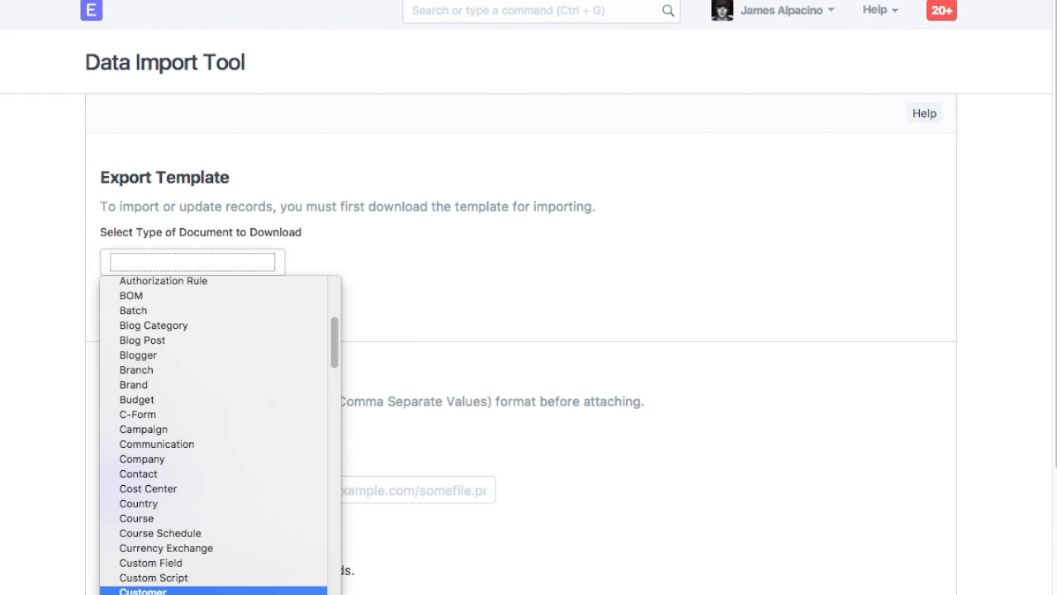
left_click(142, 590)
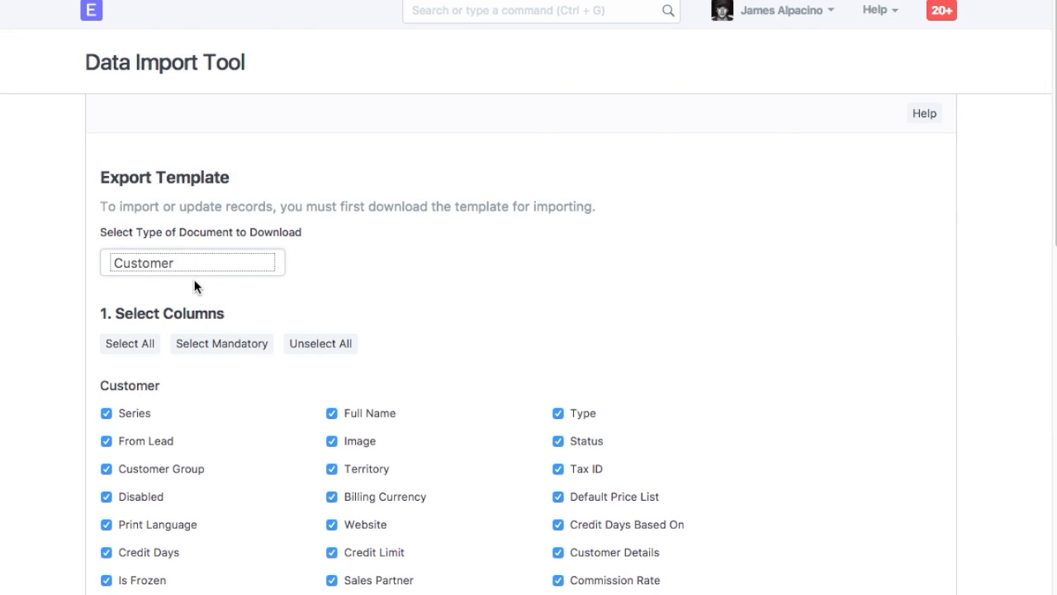
left_click(320, 344)
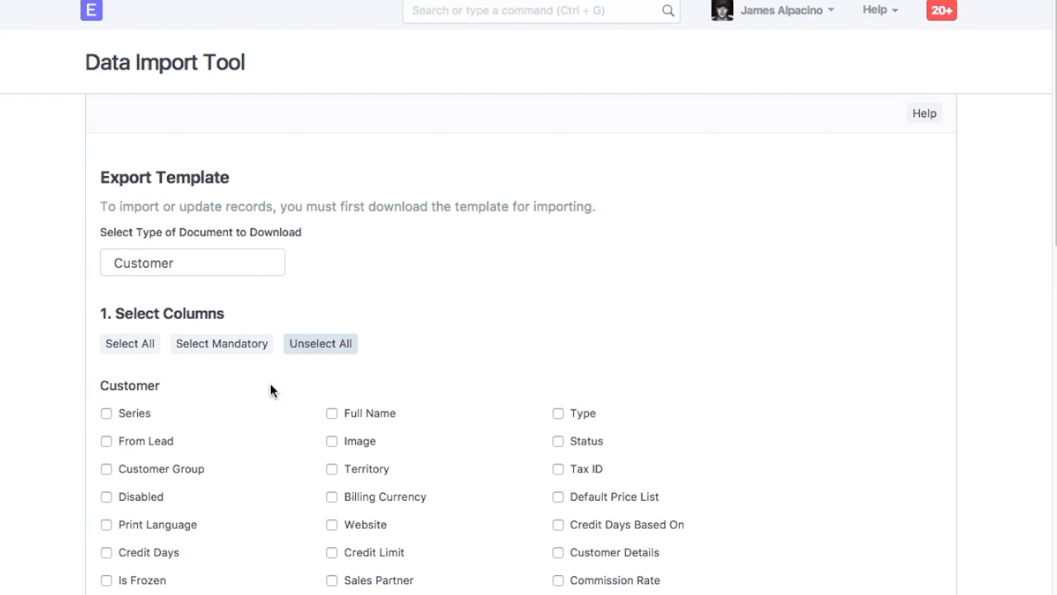
left_click(105, 469)
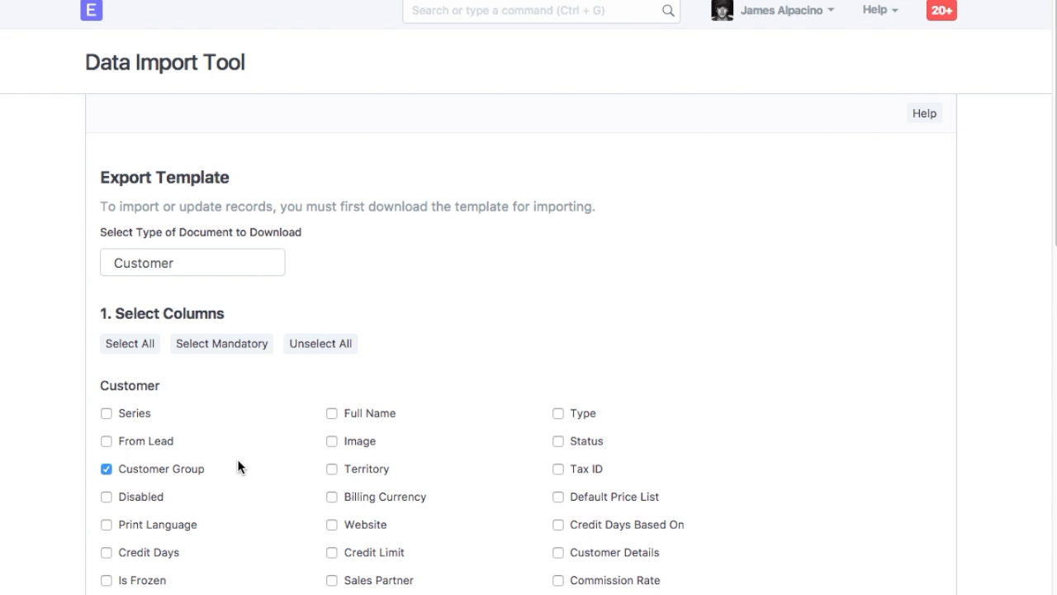
scroll("down", 3)
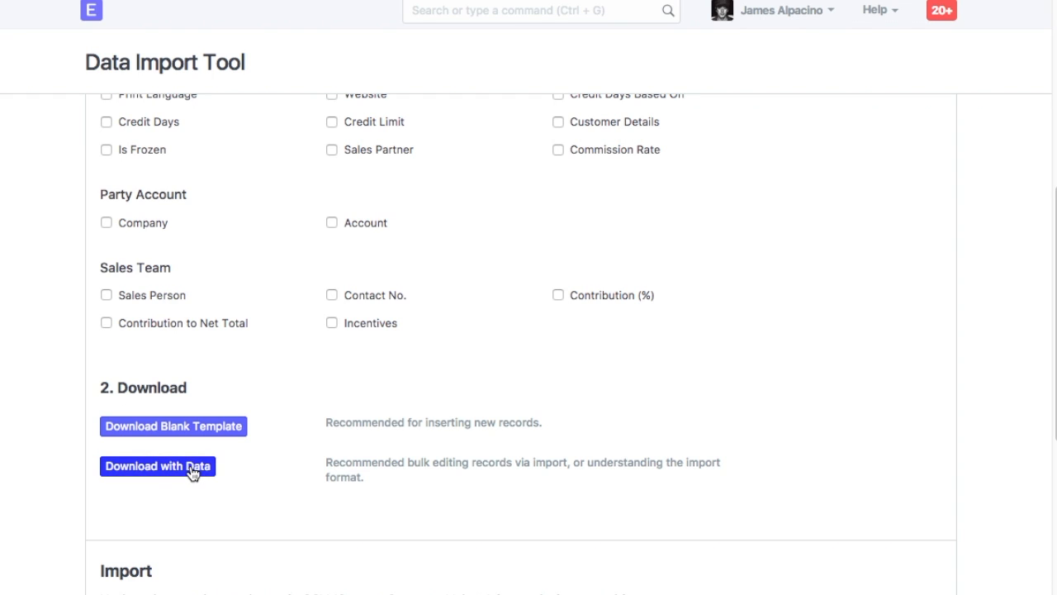
left_click(157, 465)
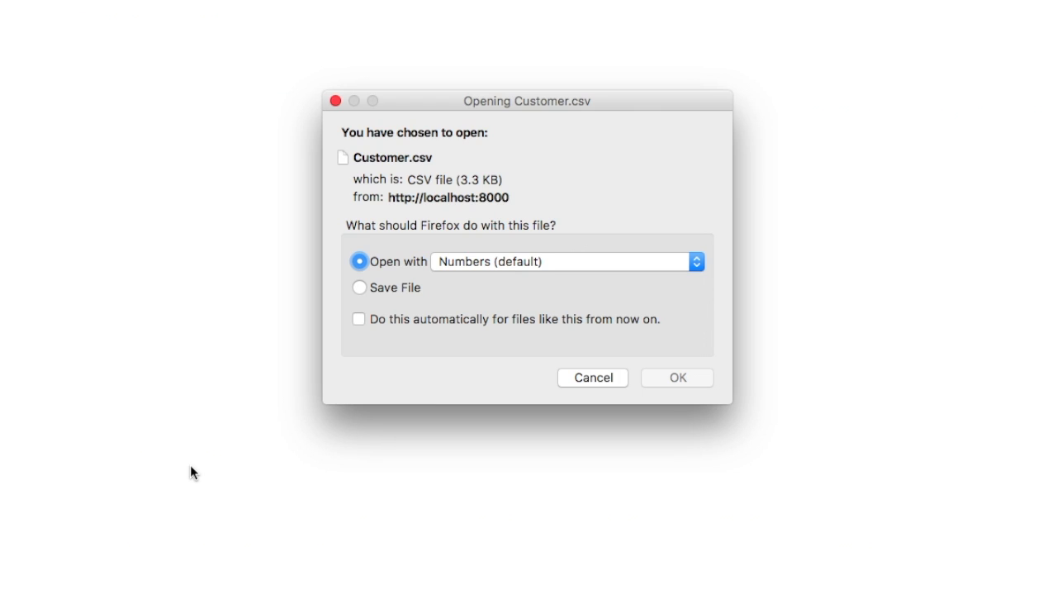
- Trim the sheet to the Nestaway row and change its group to Services
left_click(677, 377)
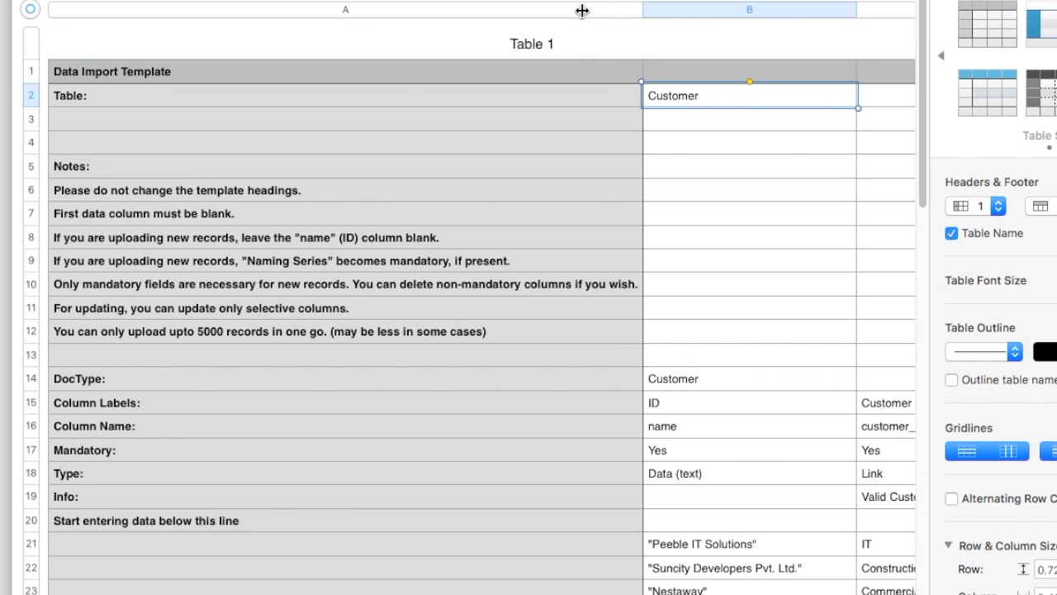
scroll("down", 3)
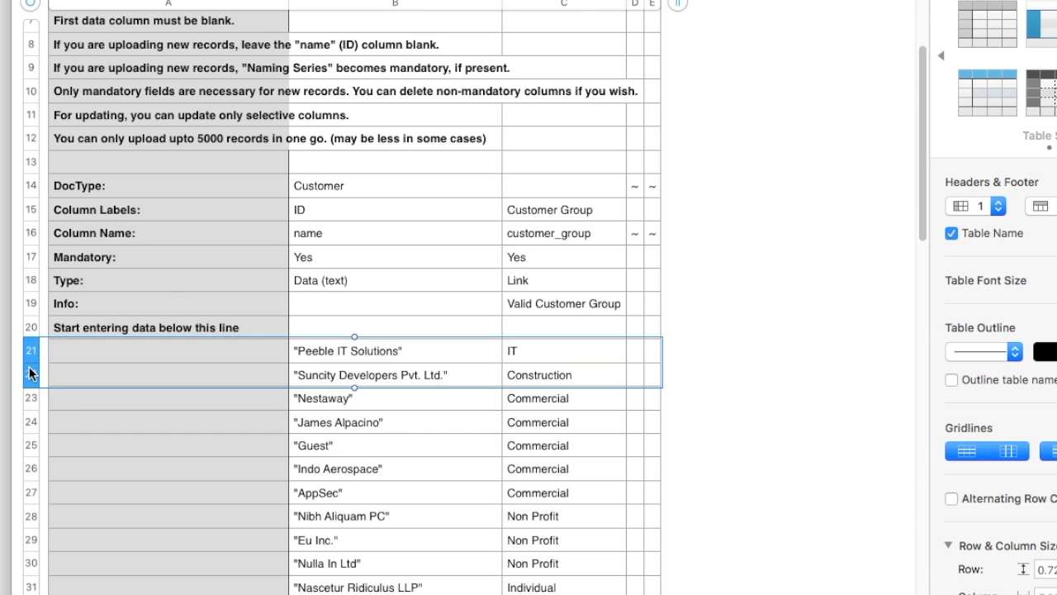
right_click(30, 363)
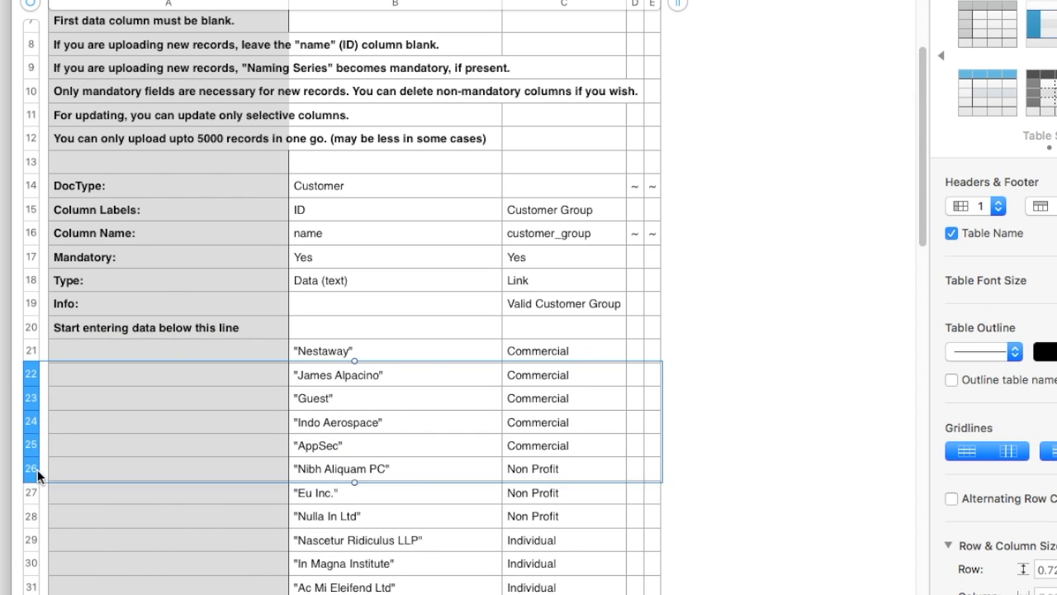
scroll("down", 3)
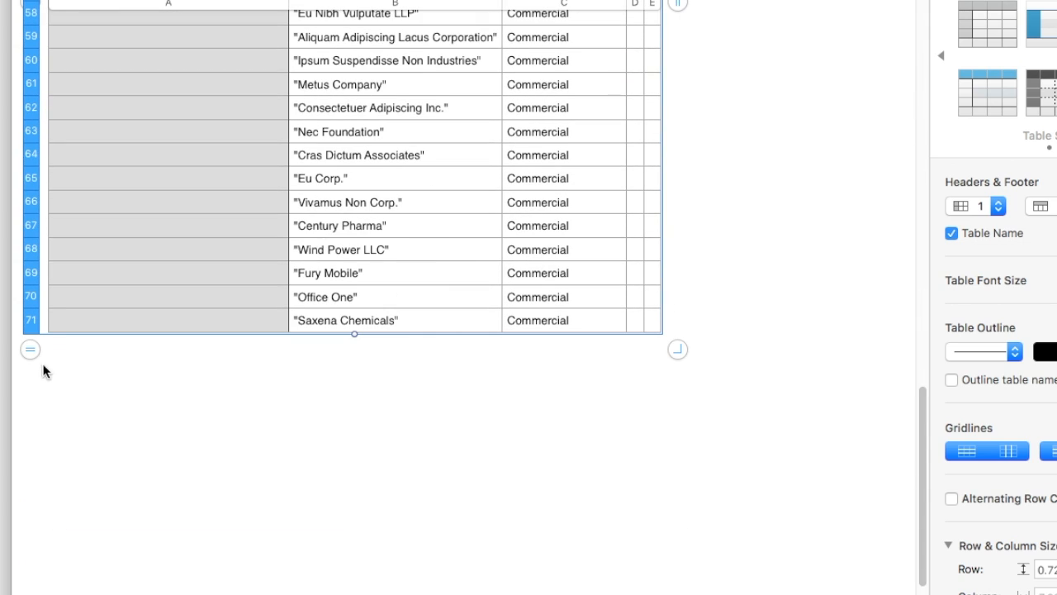
left_click(29, 349)
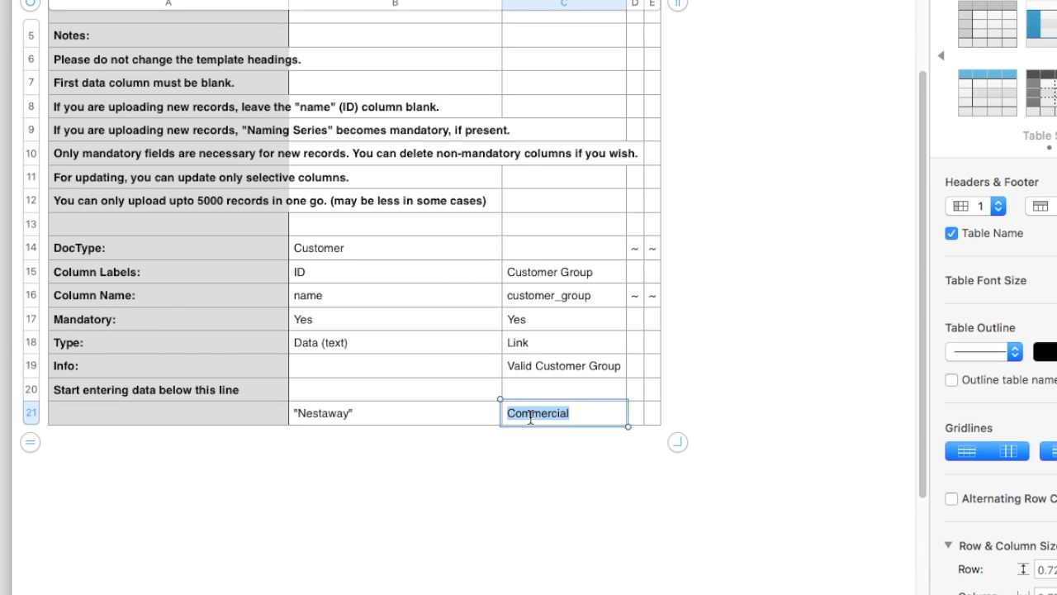
type("Services")
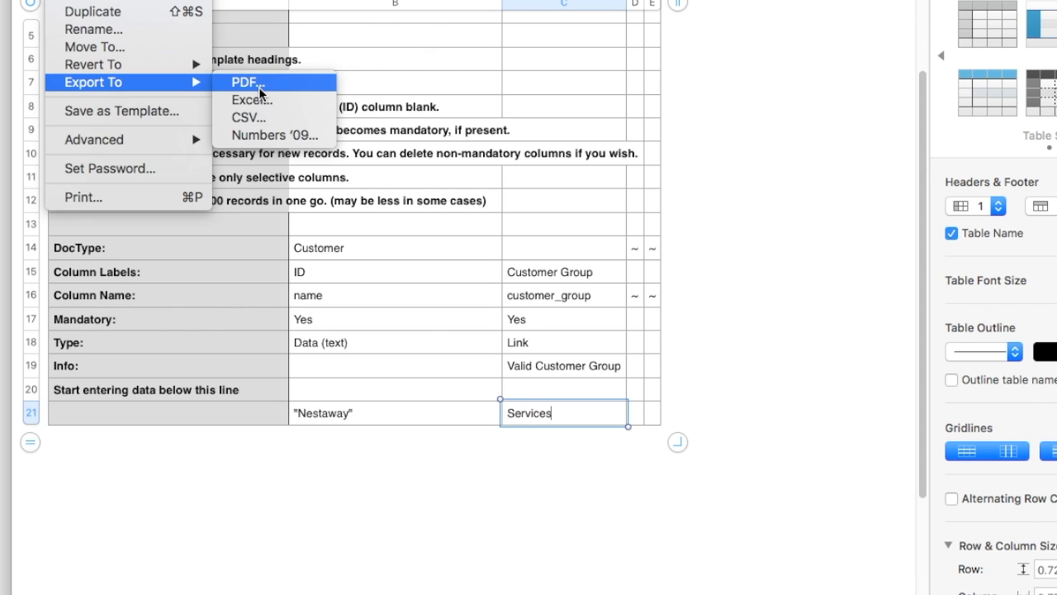
- Export the edited sheet as a CSV file to the Desktop
left_click(244, 83)
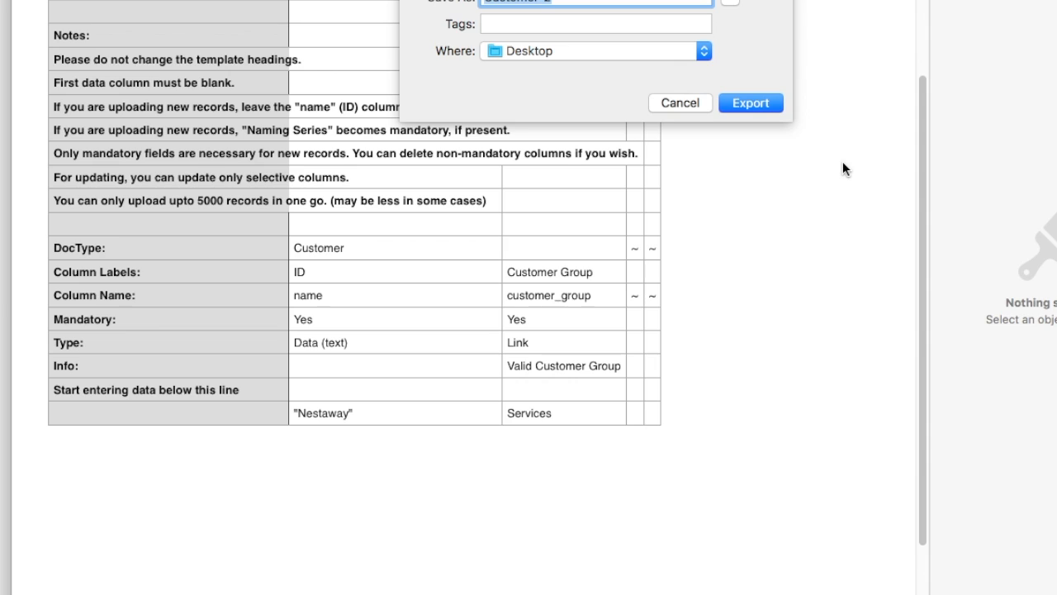
left_click(750, 102)
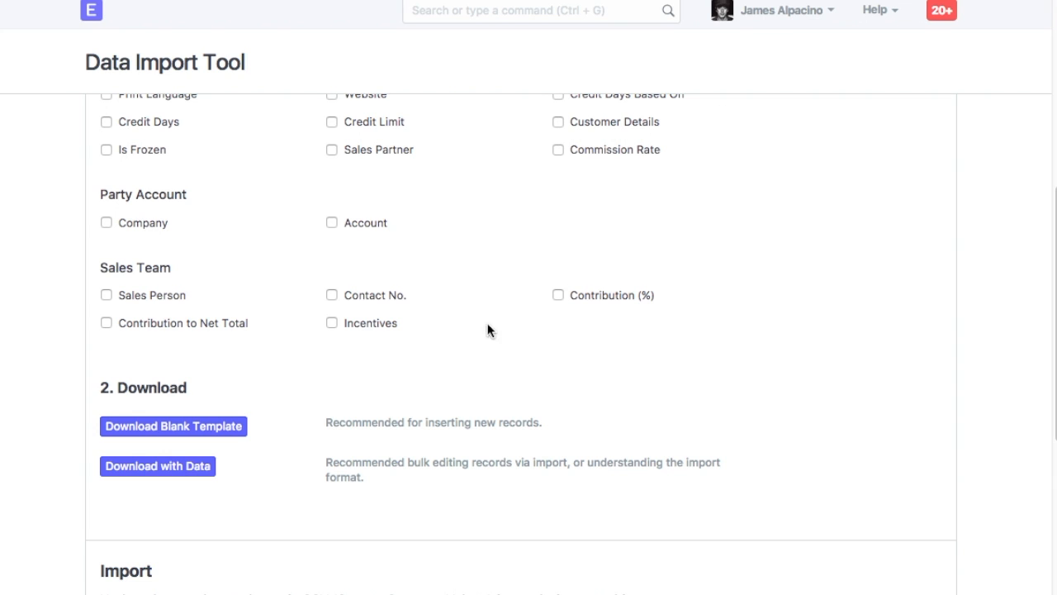
- Attach Customer-2.csv and run the import to update Nestaway's customer group to Services
scroll("down", 3)
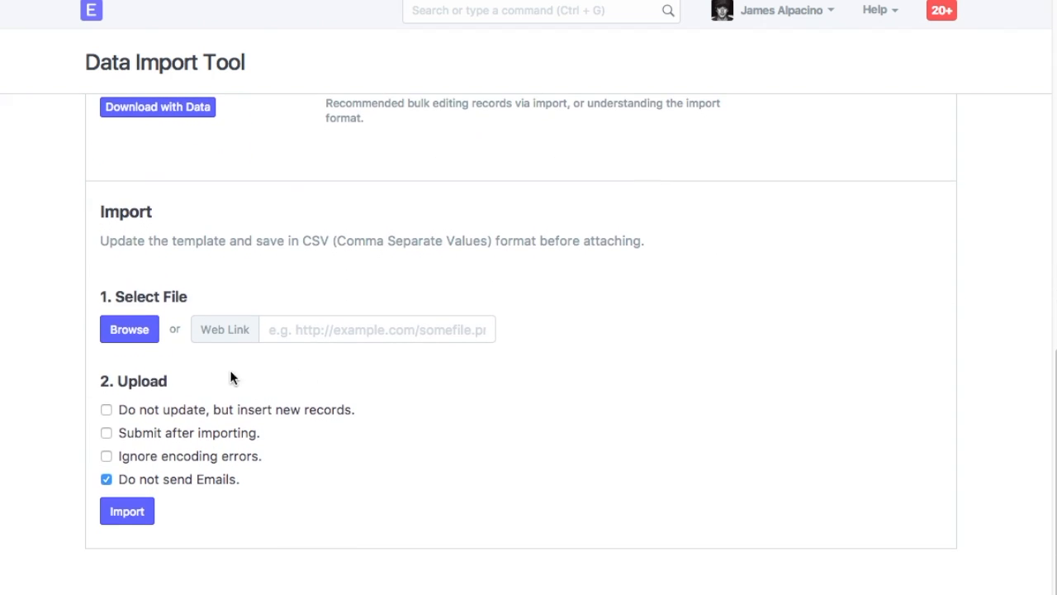
left_click(129, 329)
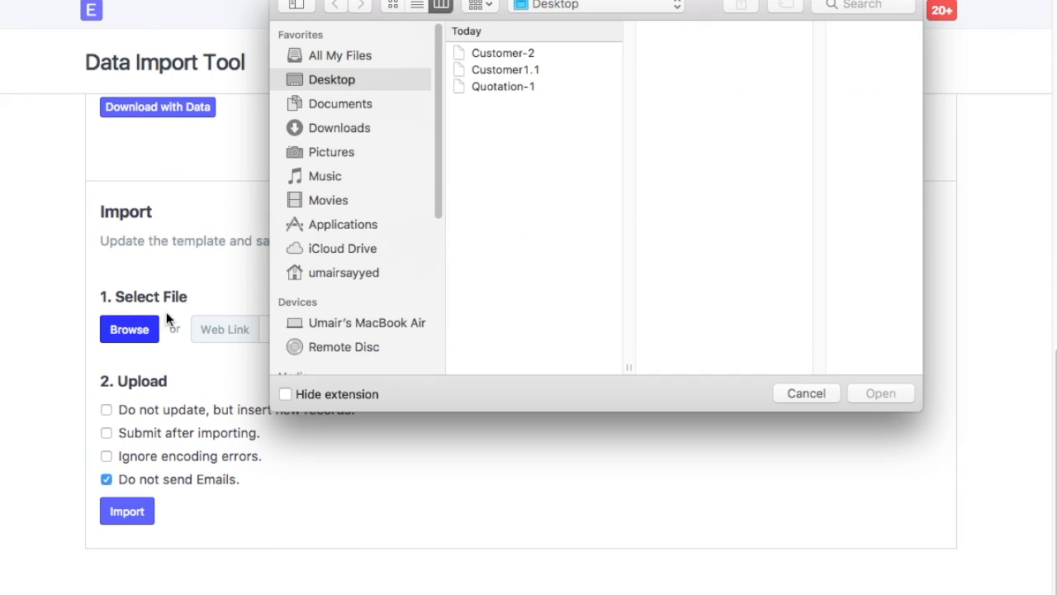
left_click(503, 53)
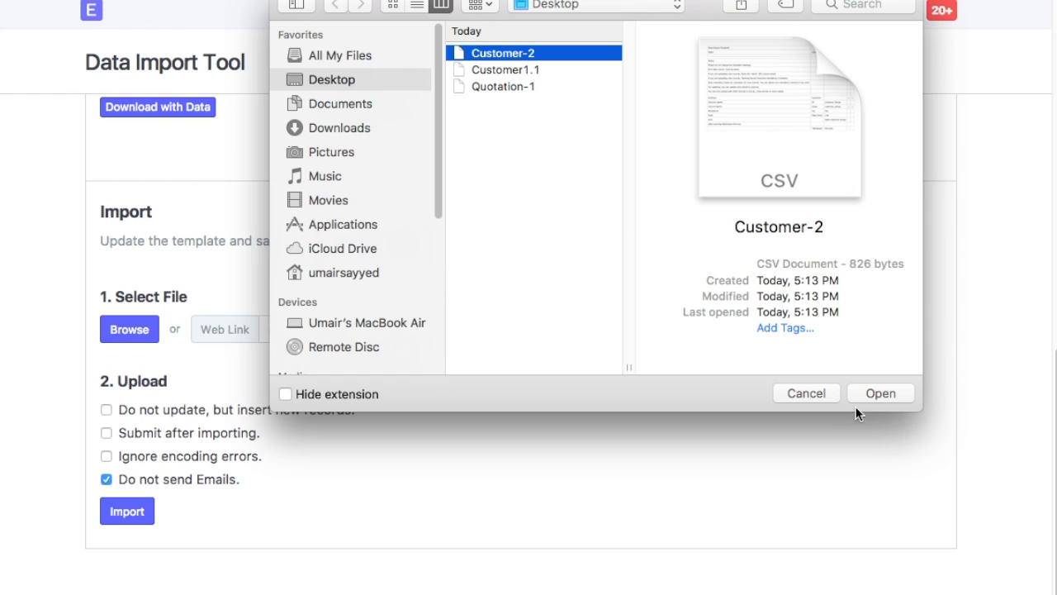
left_click(881, 393)
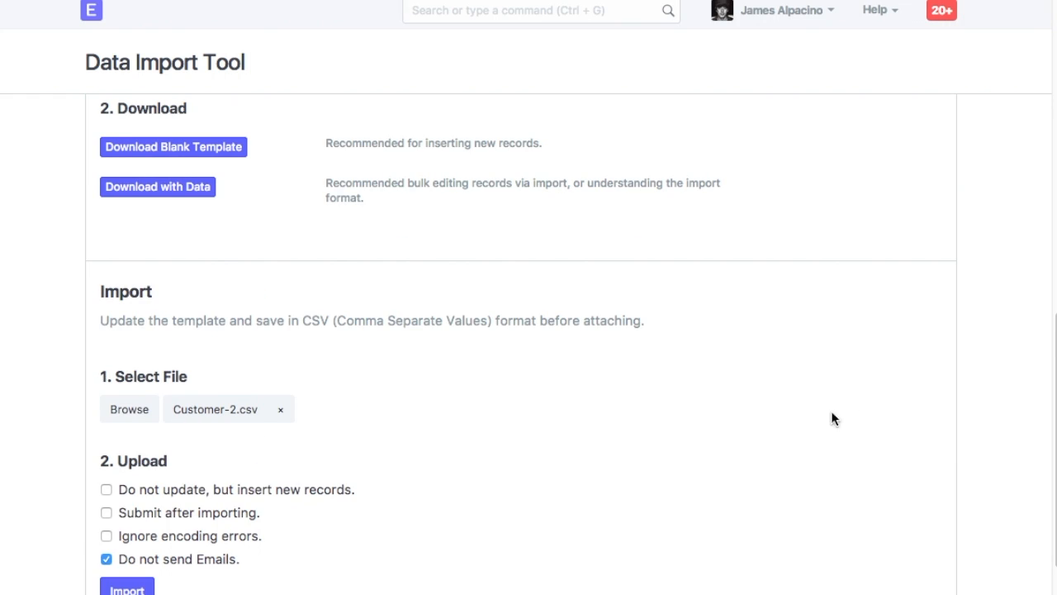
left_click(126, 588)
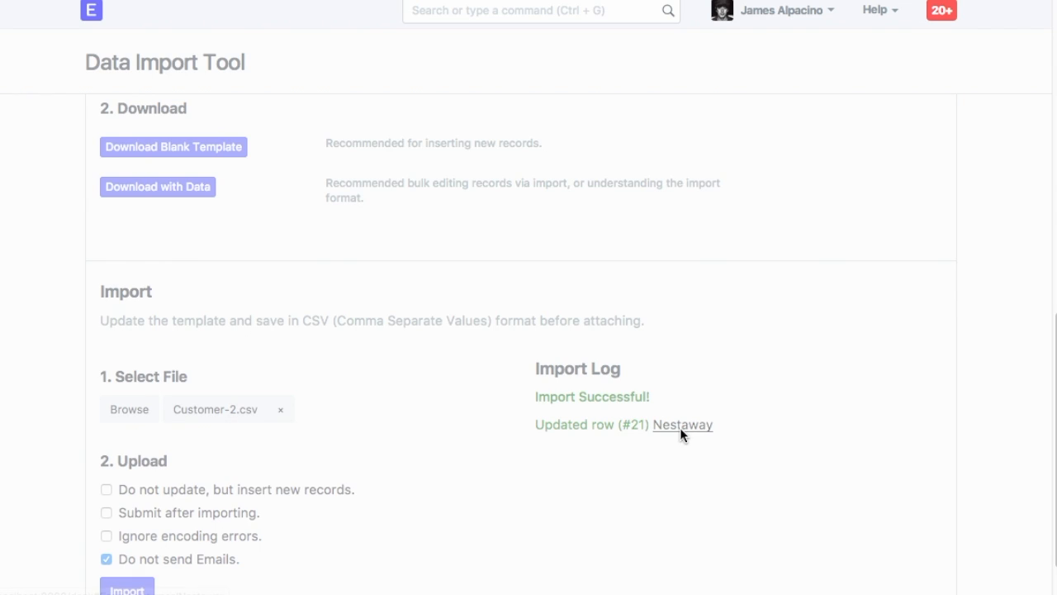
- View the Nestaway customer record from the Import Log, now showing group Services
left_click(682, 424)
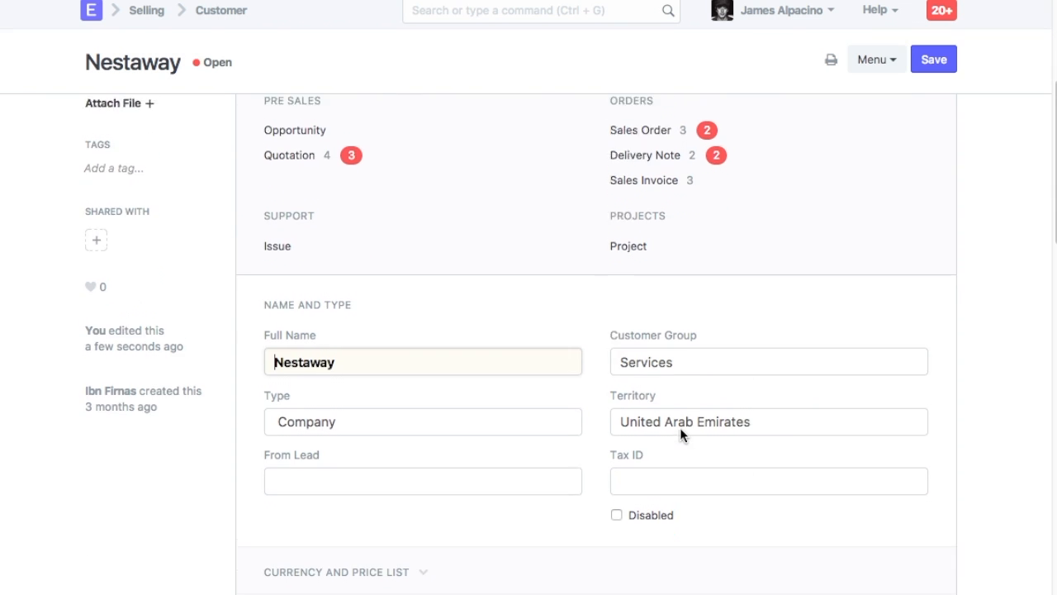
scroll("down", 3)
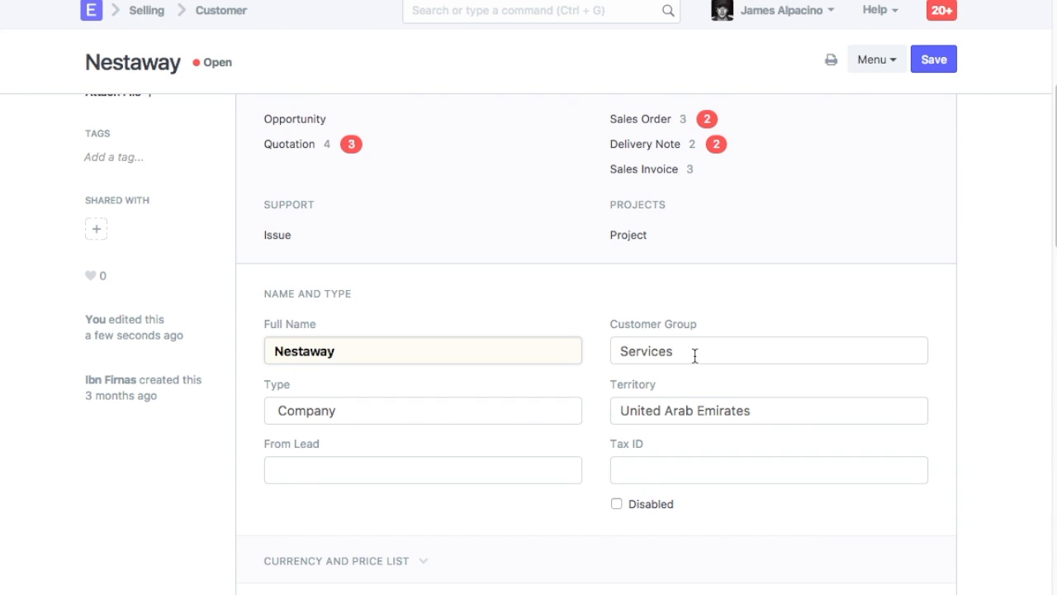